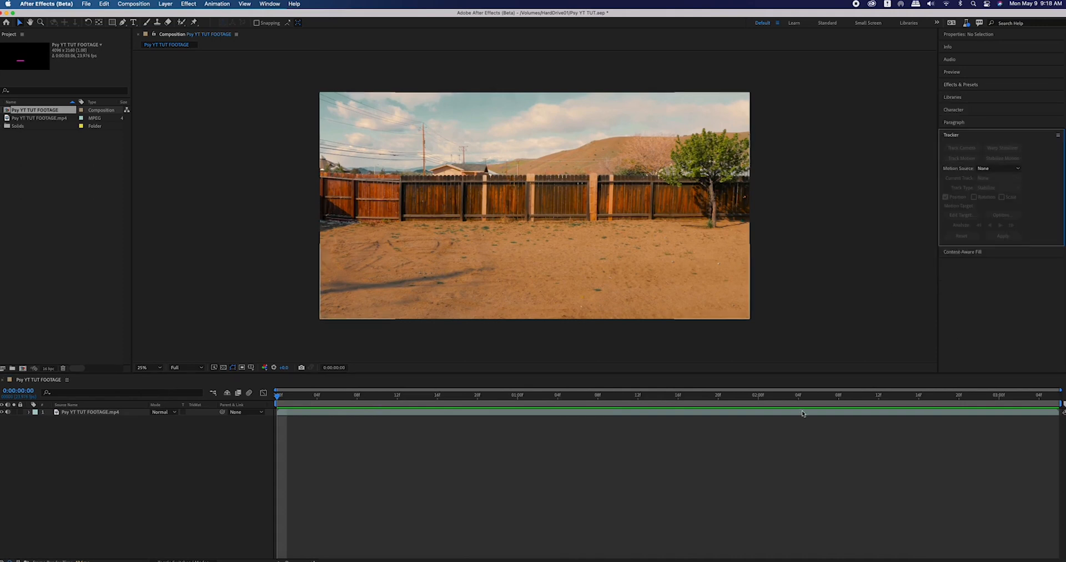
# Camera-track the backyard footage and create a Track Solid and 3D Tracker Camera from the ground points
pyautogui.click(960, 147)
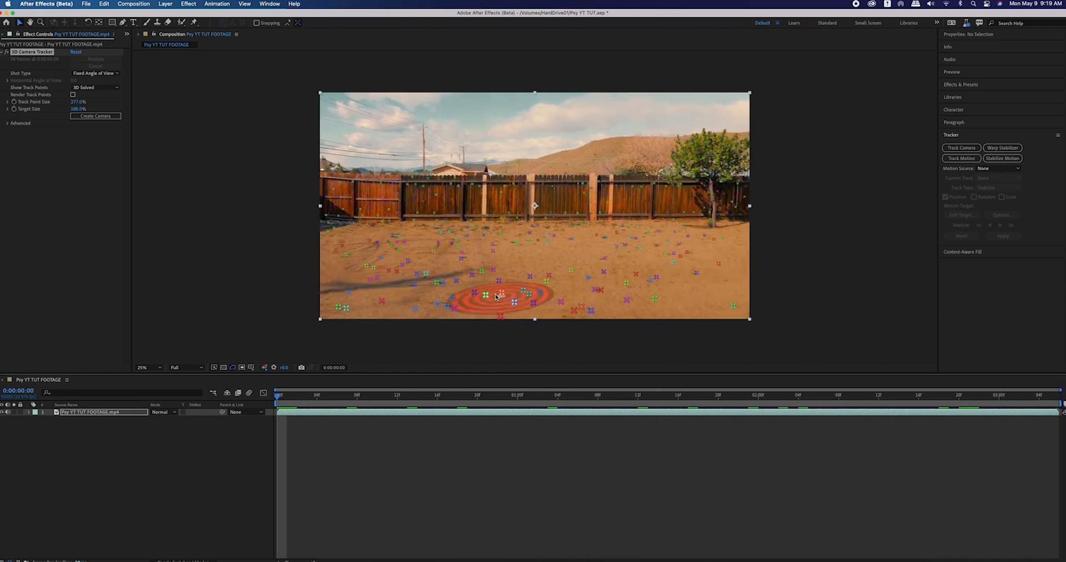
pyautogui.rightClick(514, 302)
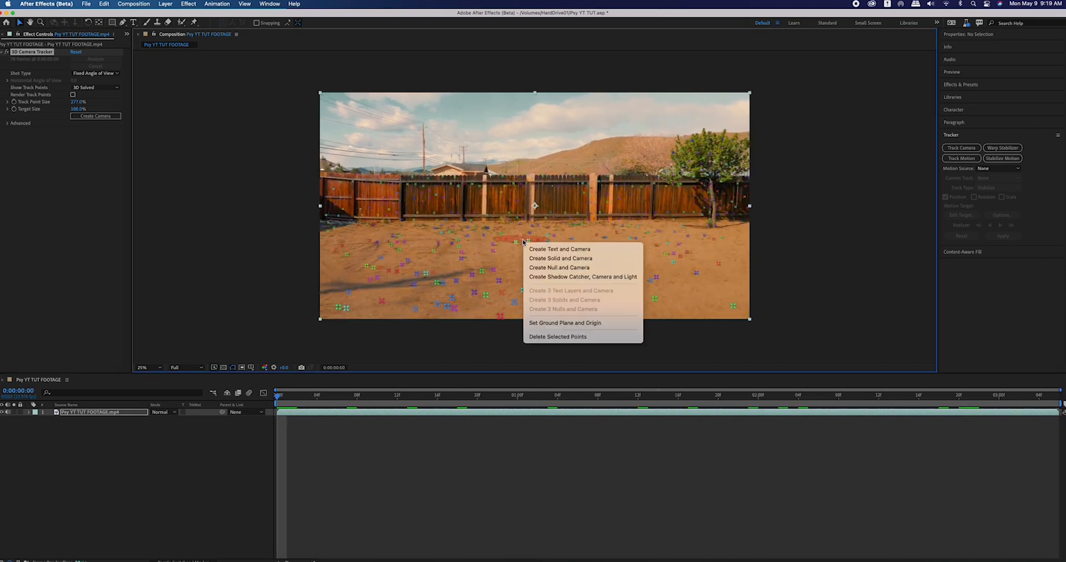
pyautogui.click(560, 257)
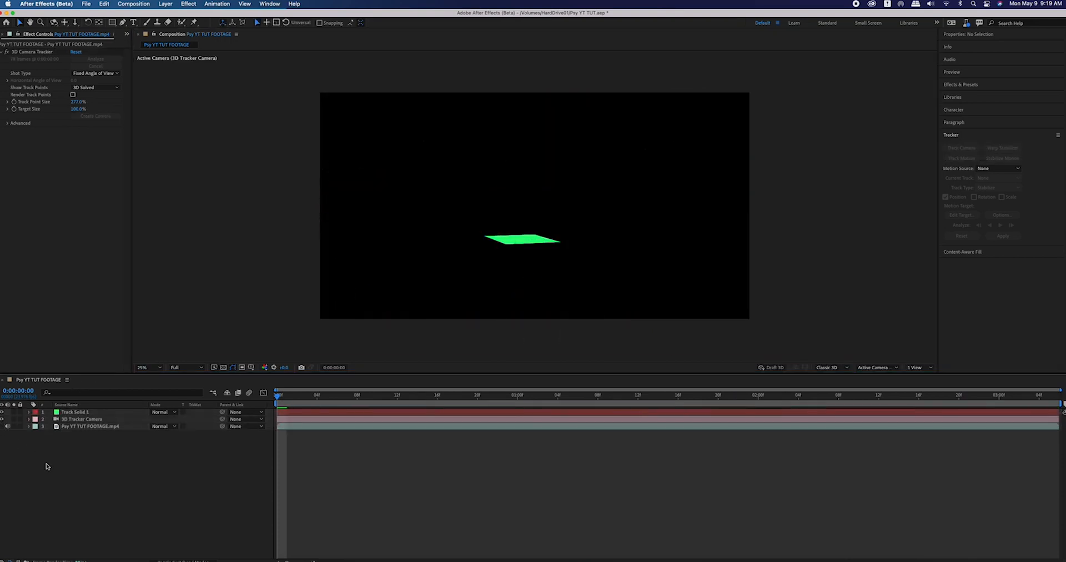
# Export the composition with Maxon Cinema 4D Exporter as Psy Tut_New on HardDrive01
pyautogui.click(86, 4)
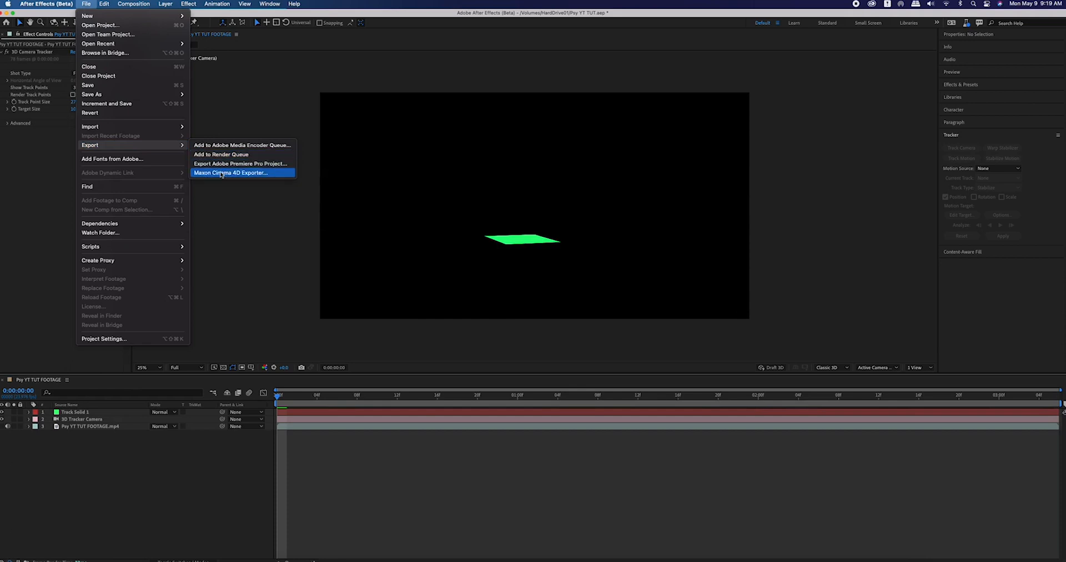
pyautogui.click(227, 172)
pyautogui.write('Psy Tut_Ne')
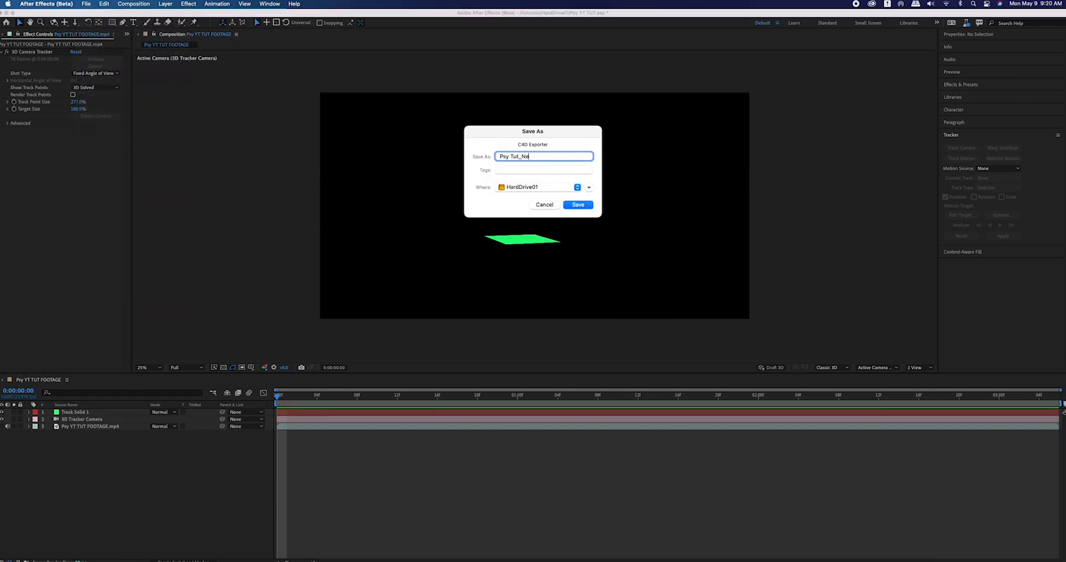
pyautogui.click(577, 205)
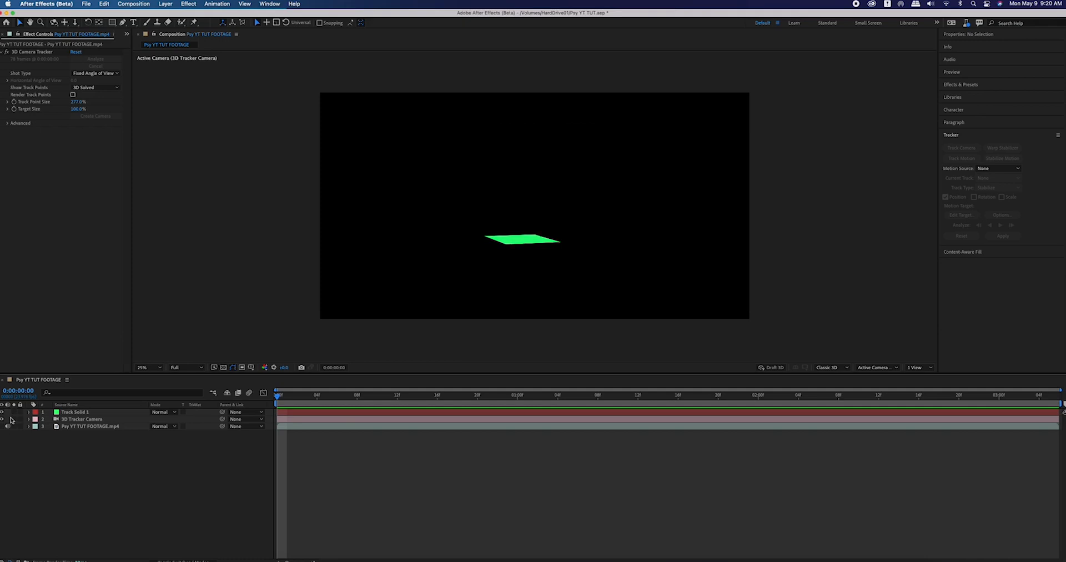
# Hide the track solid and add the comp to the Render Queue as a JPEG Sequence
pyautogui.click(3, 427)
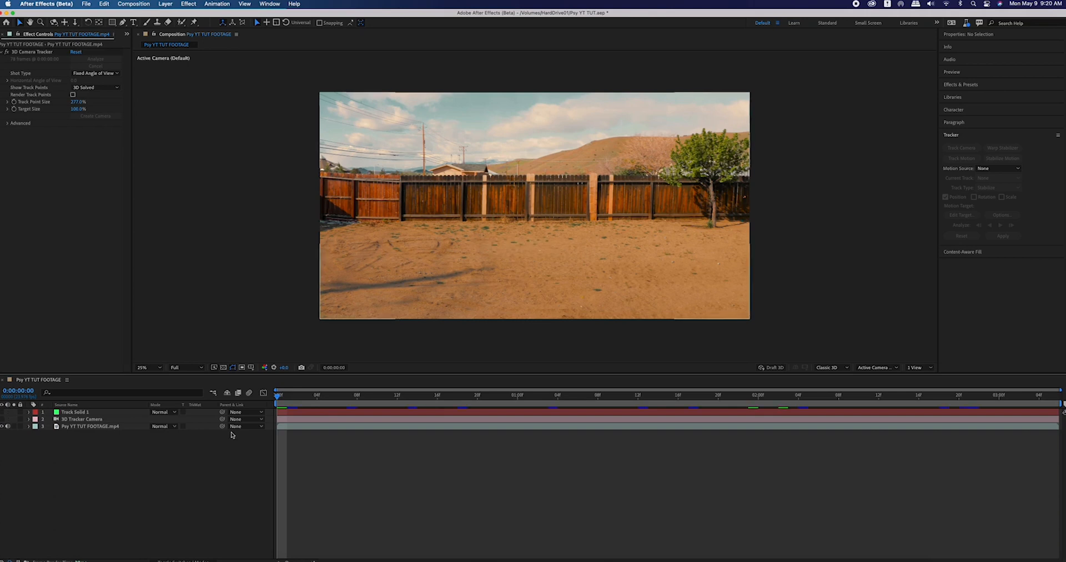
pyautogui.click(87, 4)
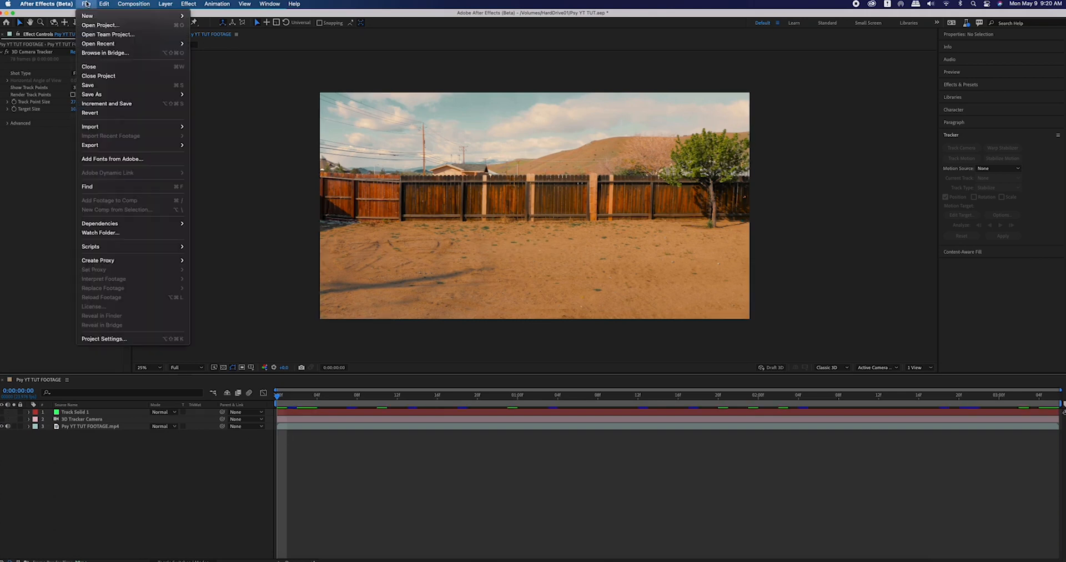
pyautogui.moveTo(89, 145)
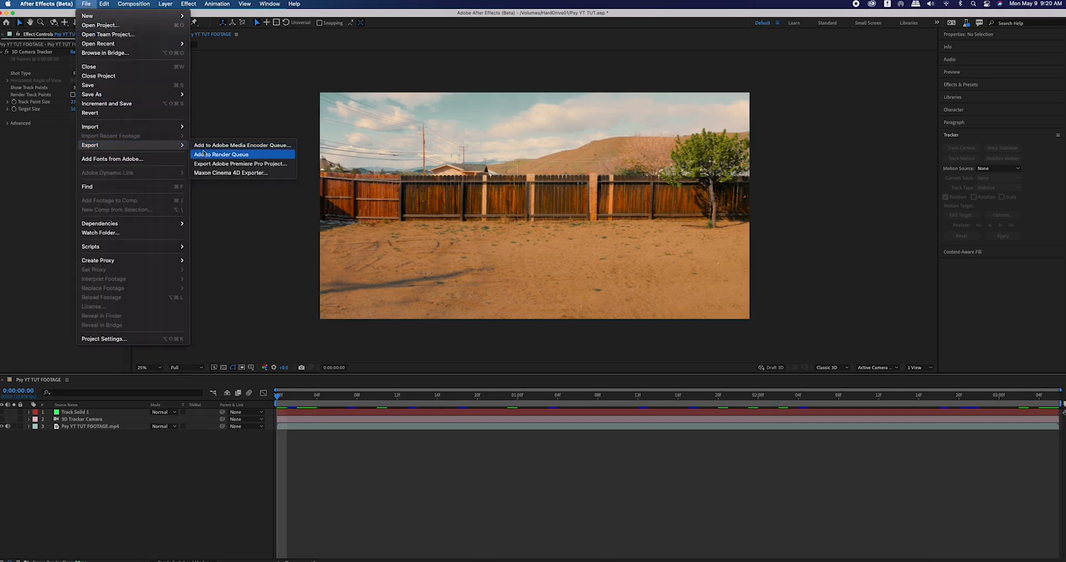
pyautogui.click(221, 153)
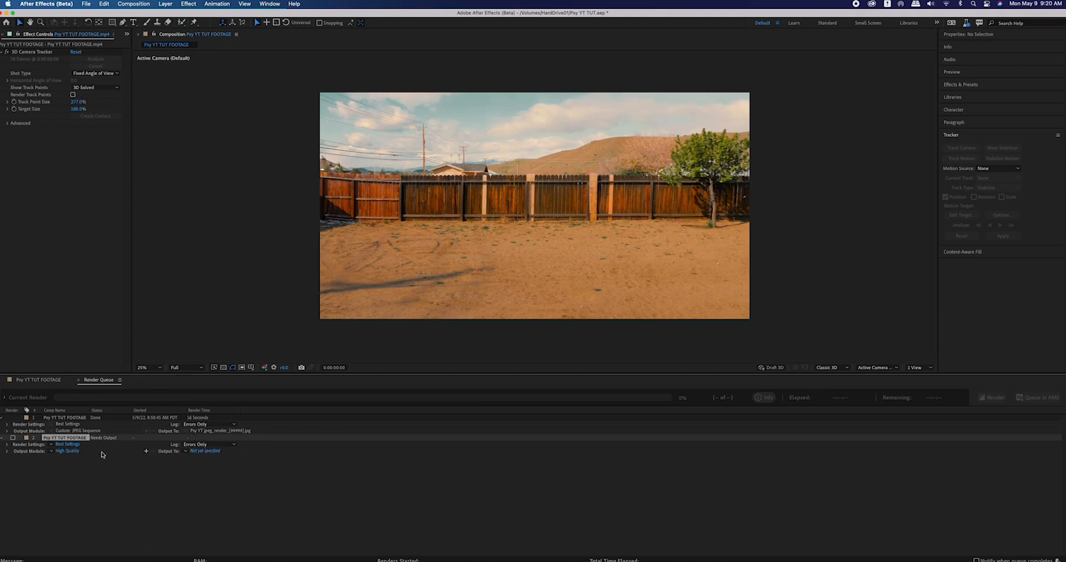
pyautogui.click(66, 450)
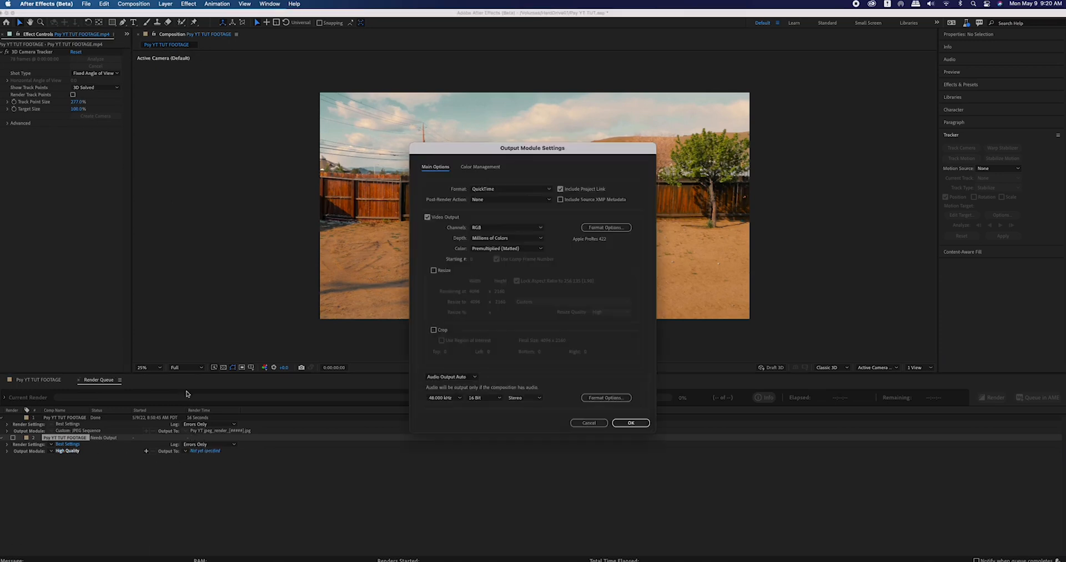
pyautogui.click(510, 189)
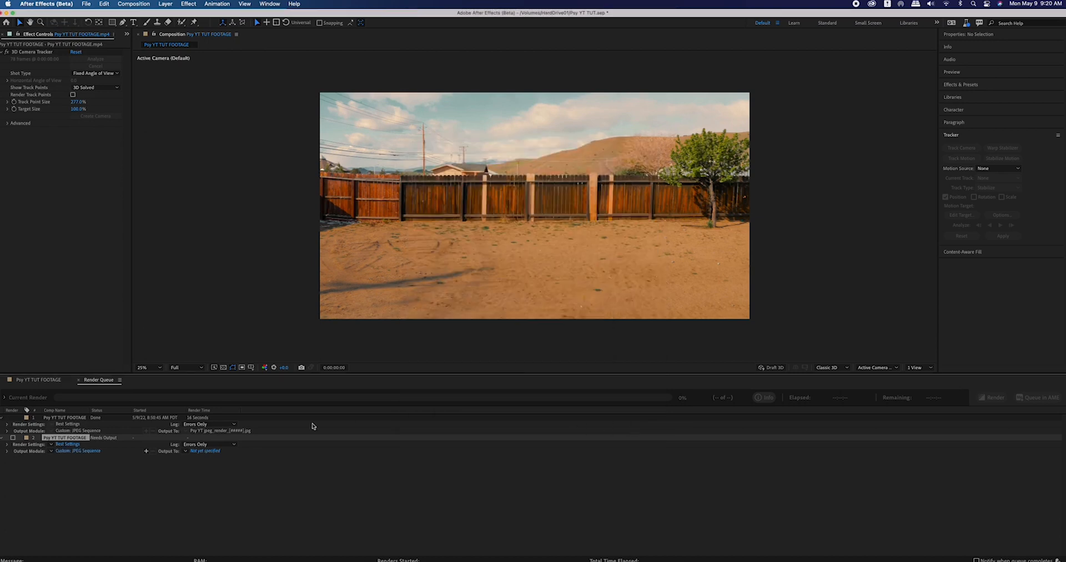
pyautogui.click(204, 450)
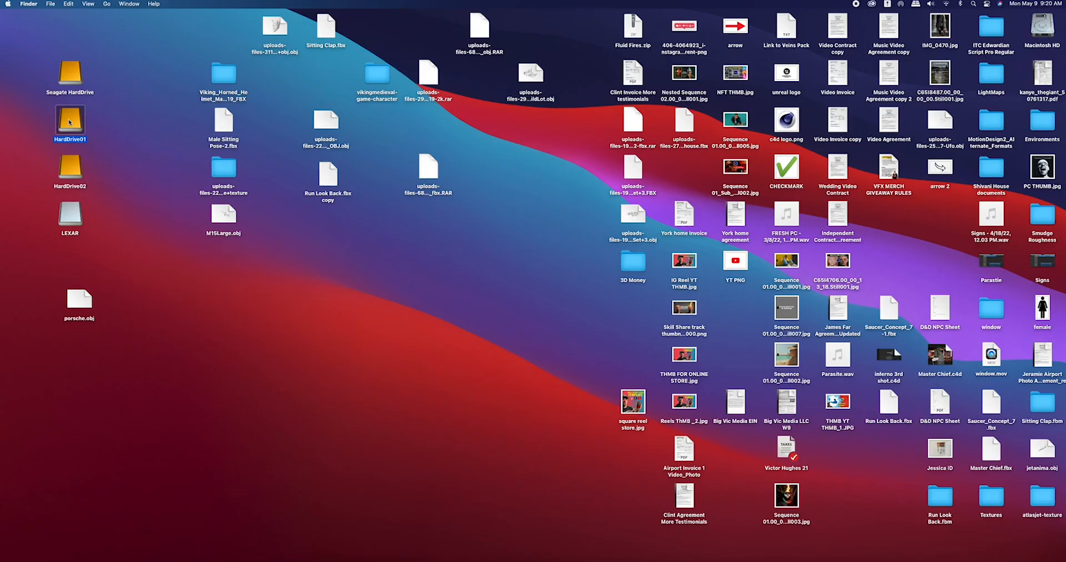
# Open Psy Tut_New.c4d from HardDrive01 in Cinema 4D and return to frame 0
pyautogui.doubleClick(69, 123)
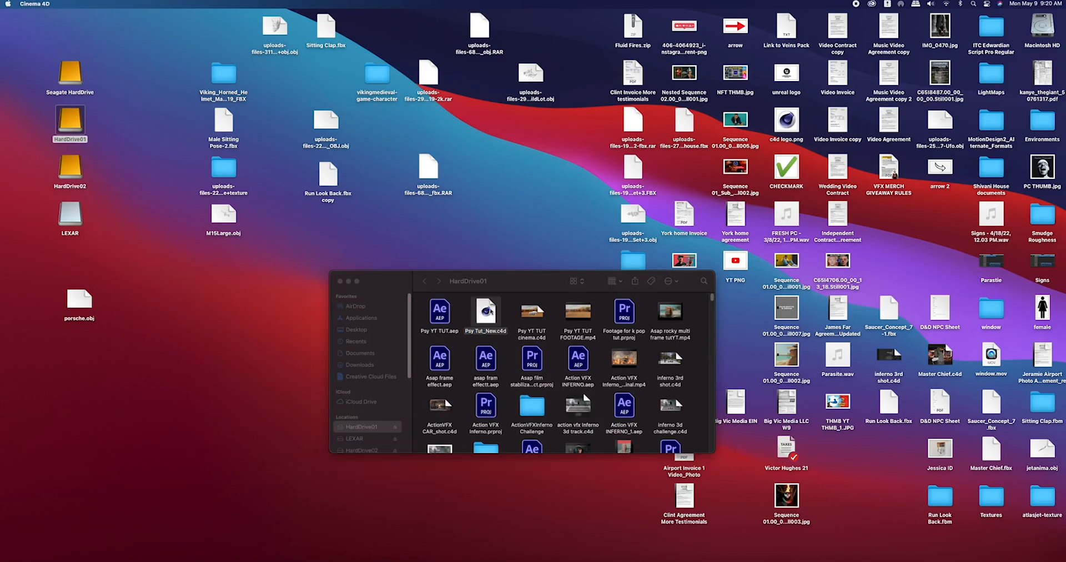
pyautogui.doubleClick(486, 314)
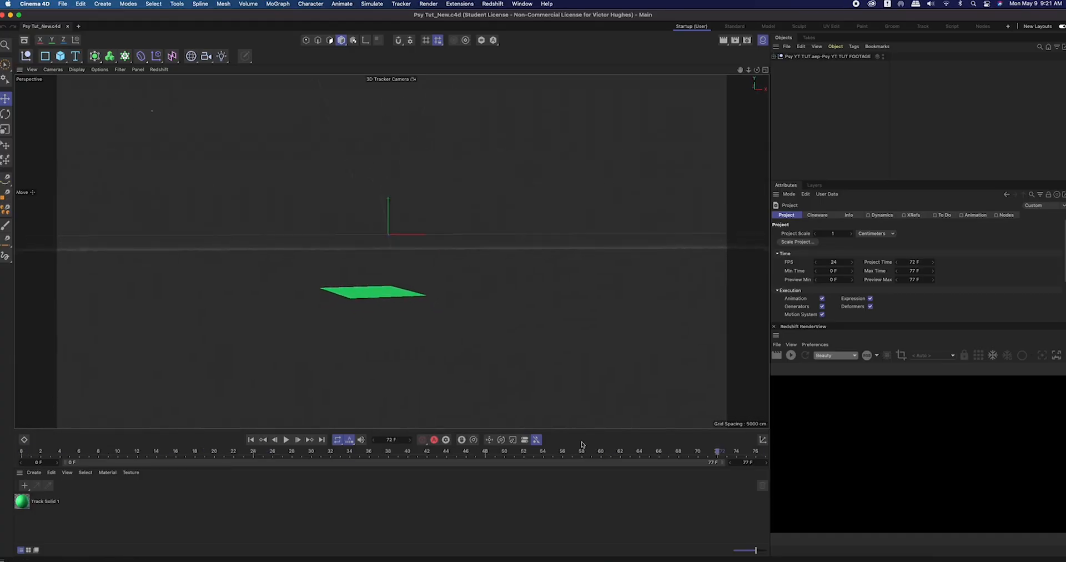
pyautogui.click(250, 439)
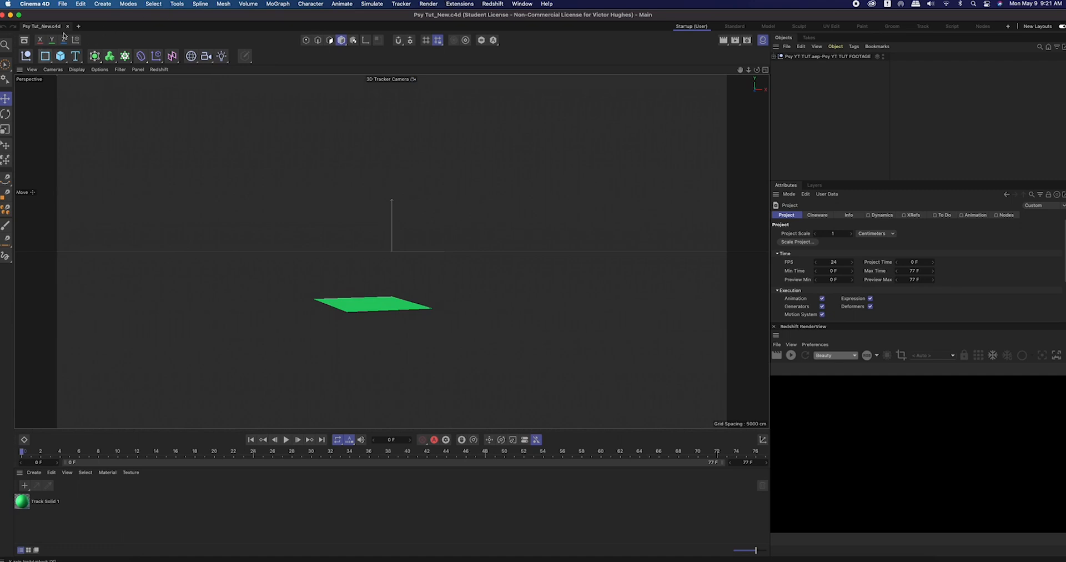
# Add a Background object, edit its material, and browse to the first Psy YT JPEG frame
pyautogui.click(191, 55)
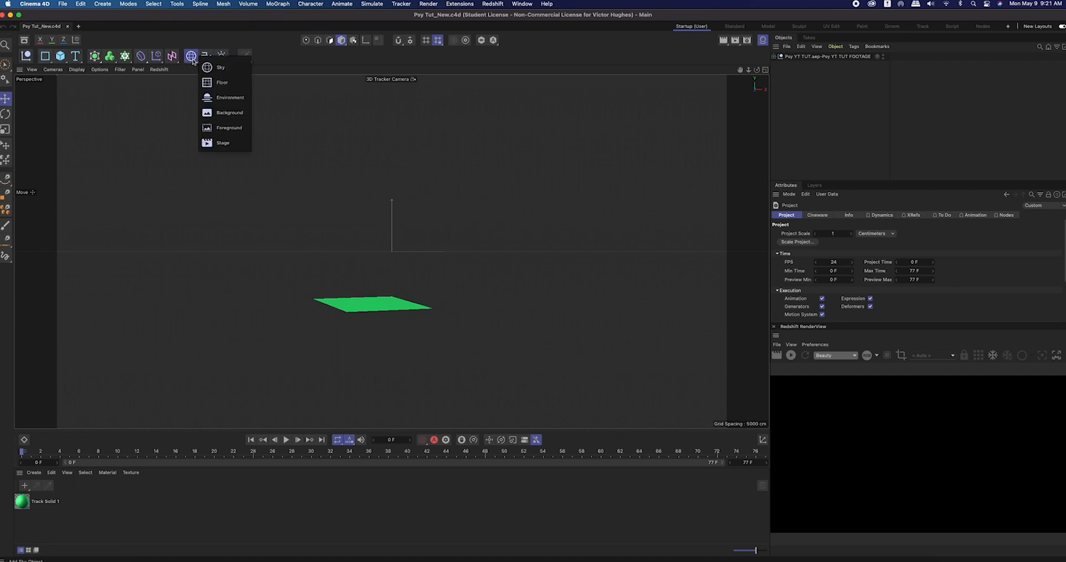
pyautogui.click(229, 112)
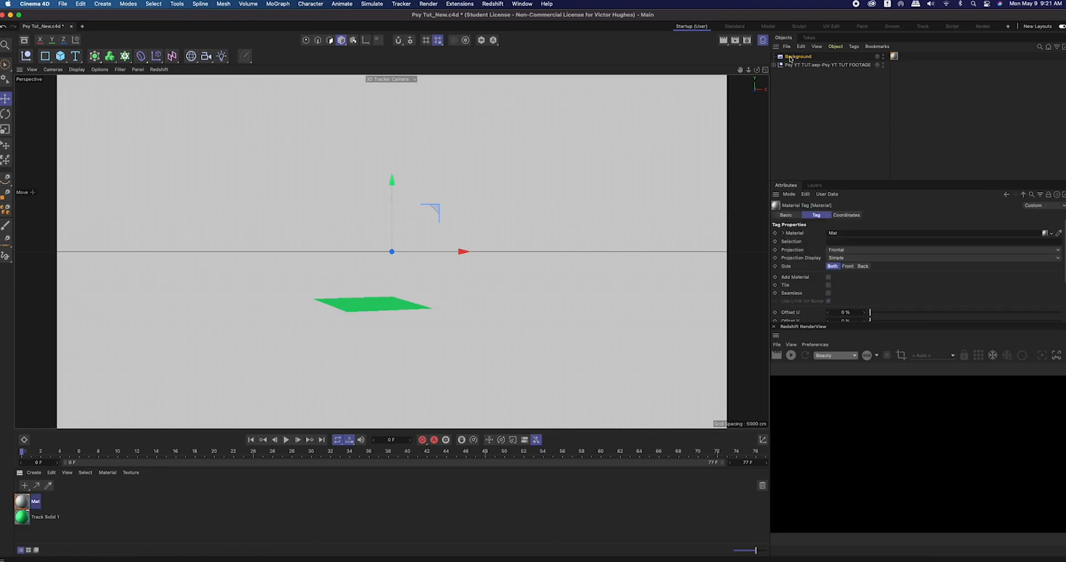
pyautogui.doubleClick(34, 501)
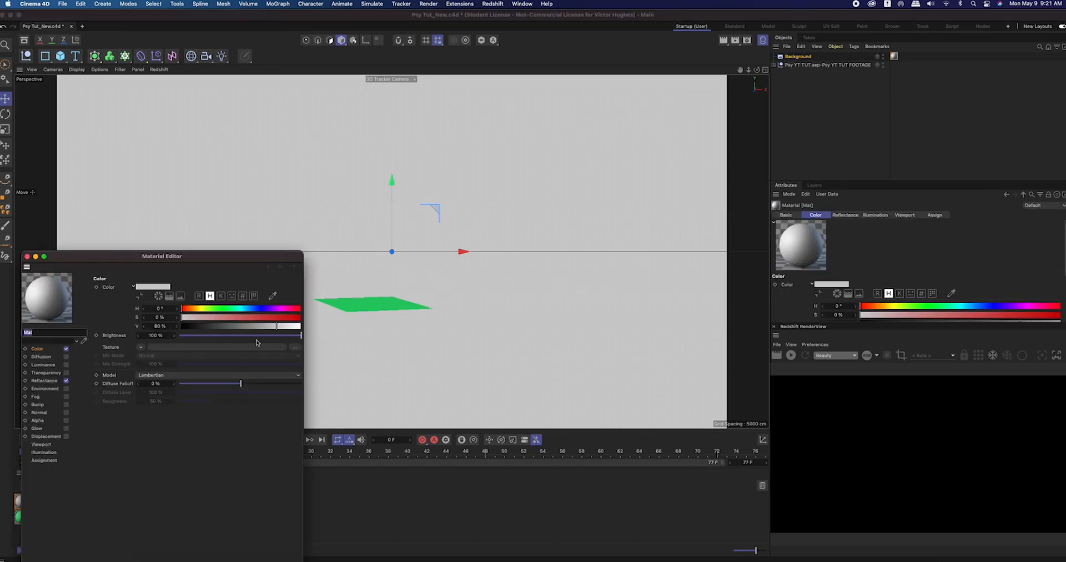
pyautogui.click(294, 349)
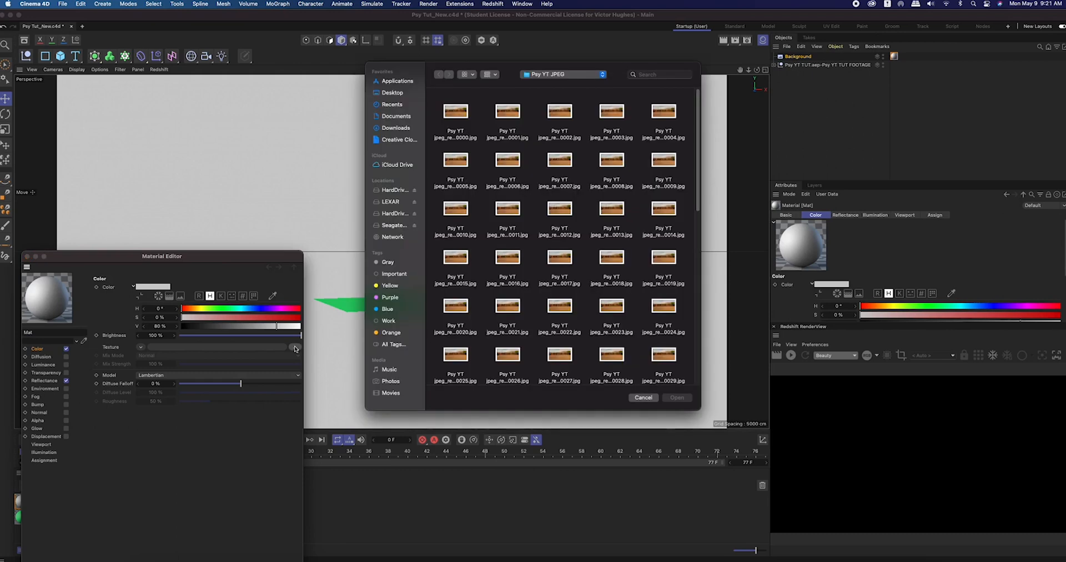
pyautogui.click(454, 116)
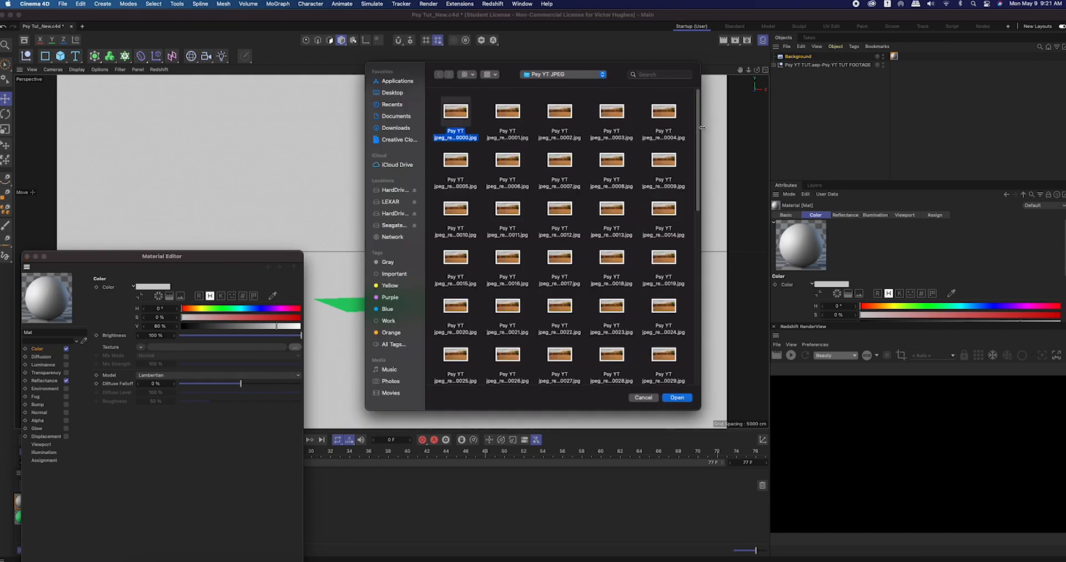
pyautogui.scroll(-3)
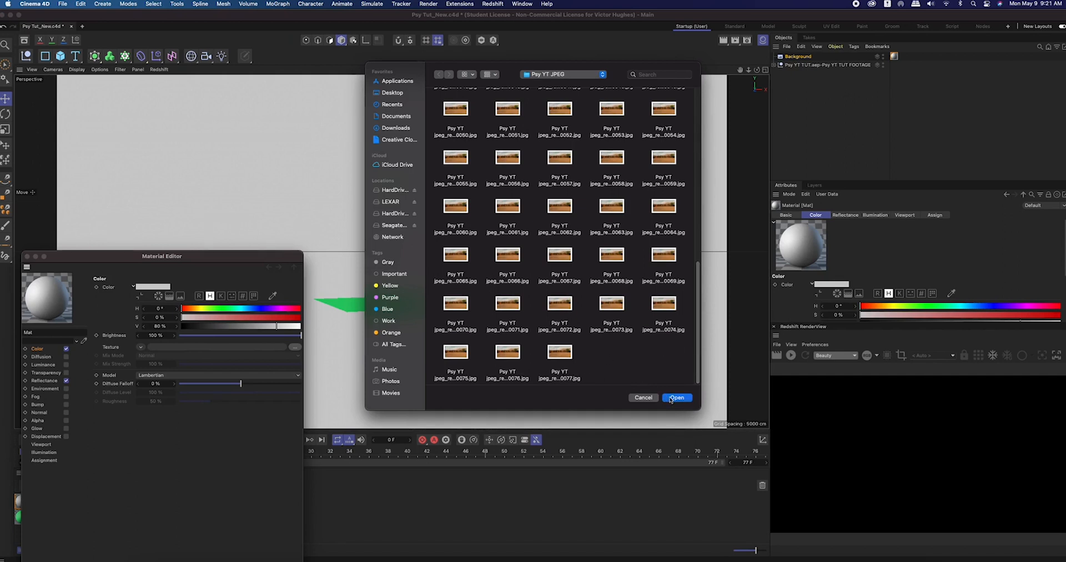
# Load the Psy YT JPEG sequence as the texture with end frame 77, then check its Color channel
pyautogui.click(676, 397)
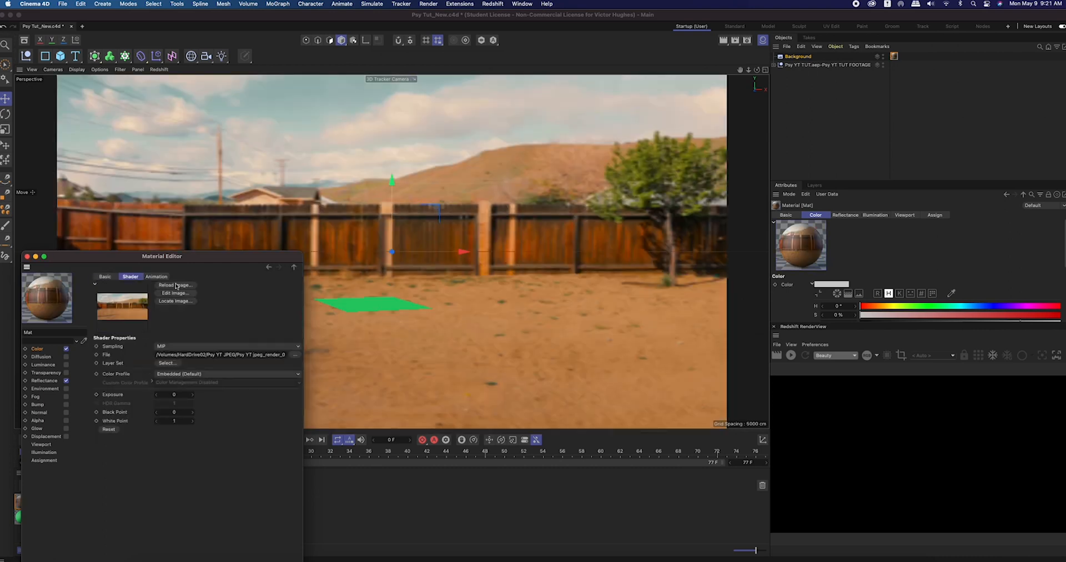
pyautogui.click(156, 276)
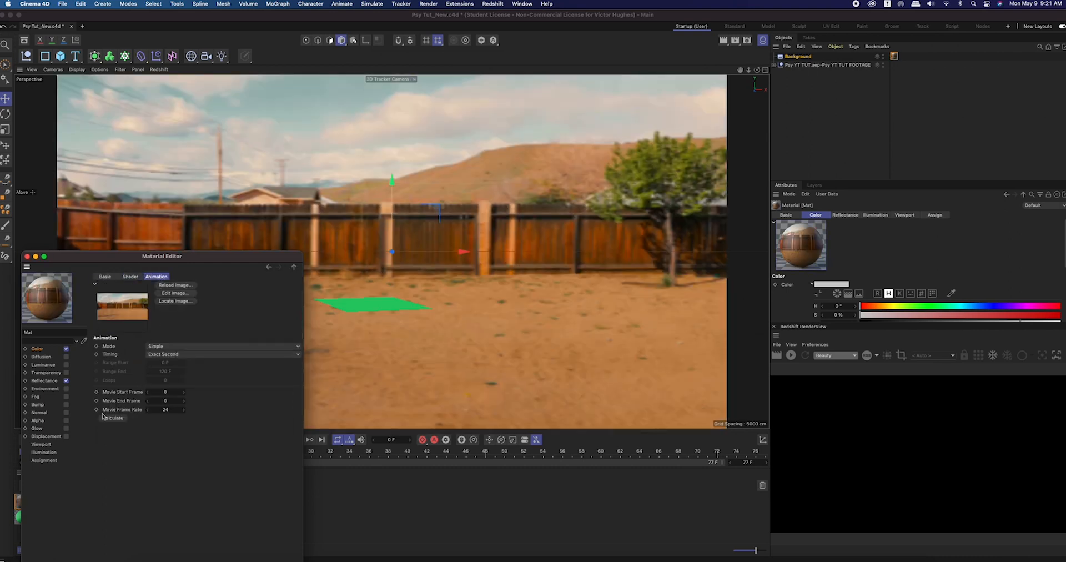
pyautogui.click(165, 400)
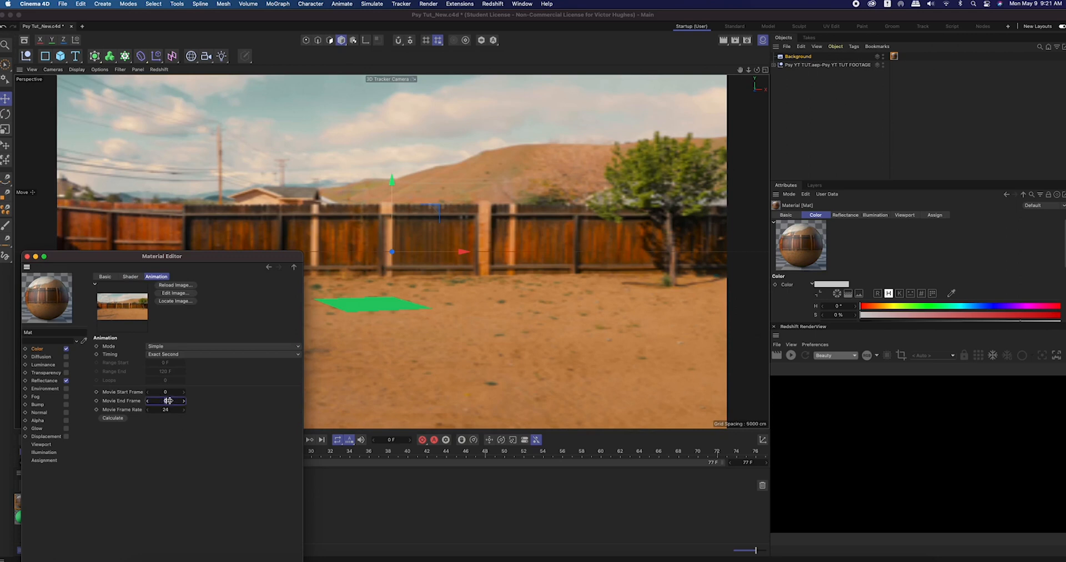
pyautogui.write('77')
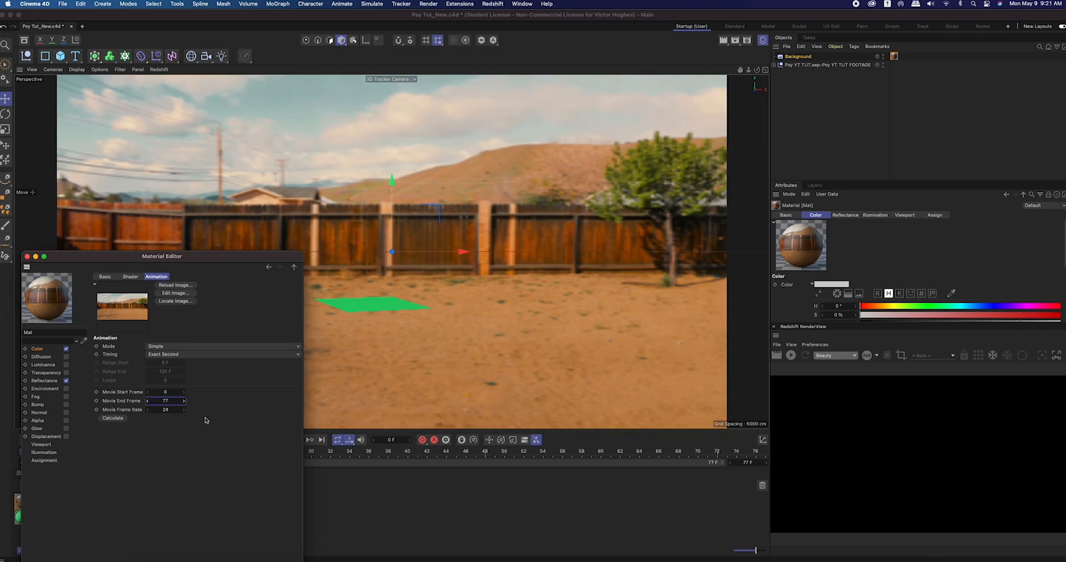
pyautogui.moveTo(46, 452)
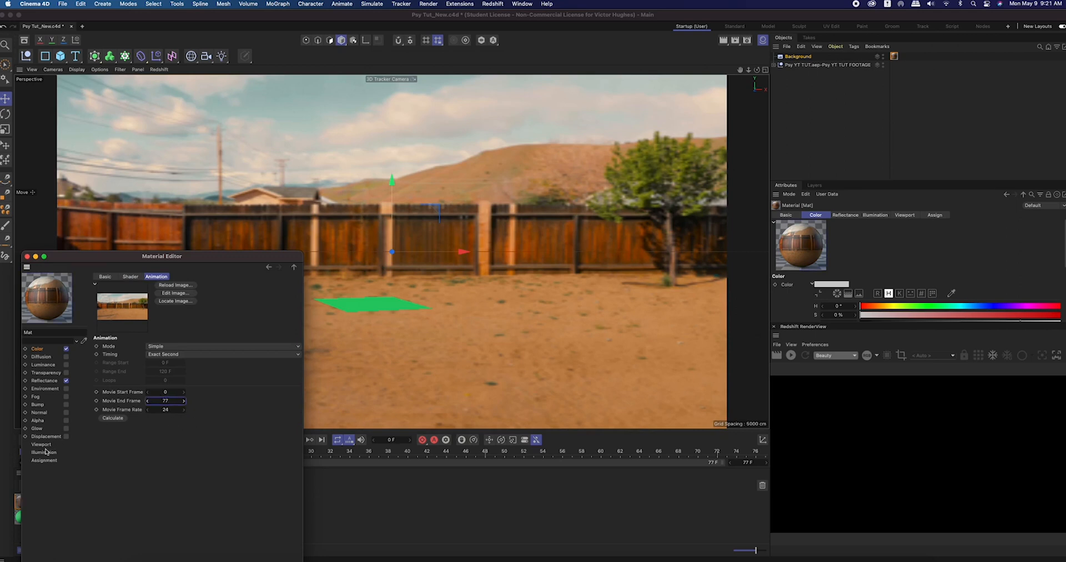
pyautogui.click(40, 444)
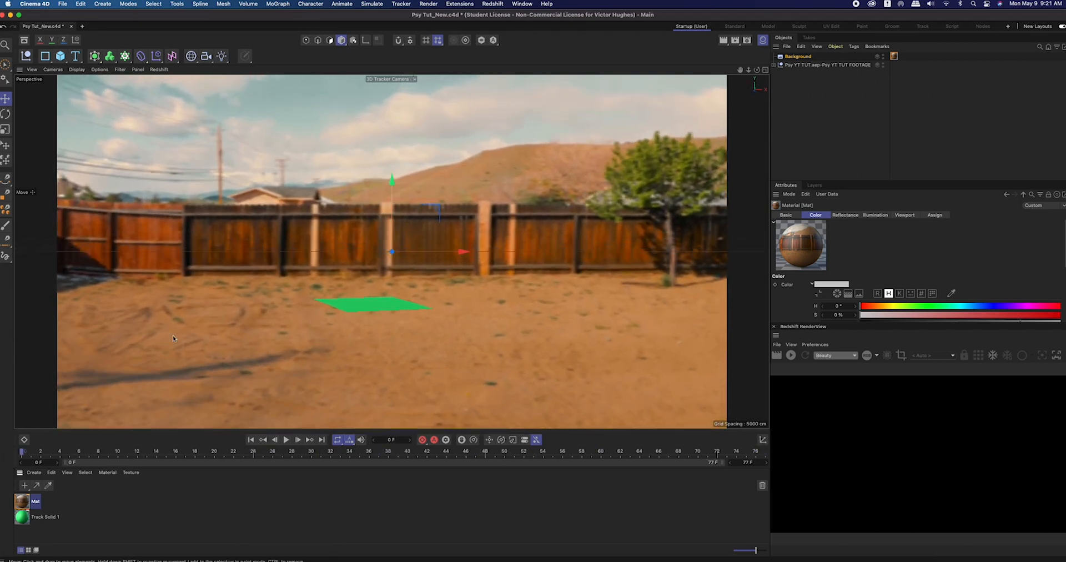
pyautogui.click(746, 39)
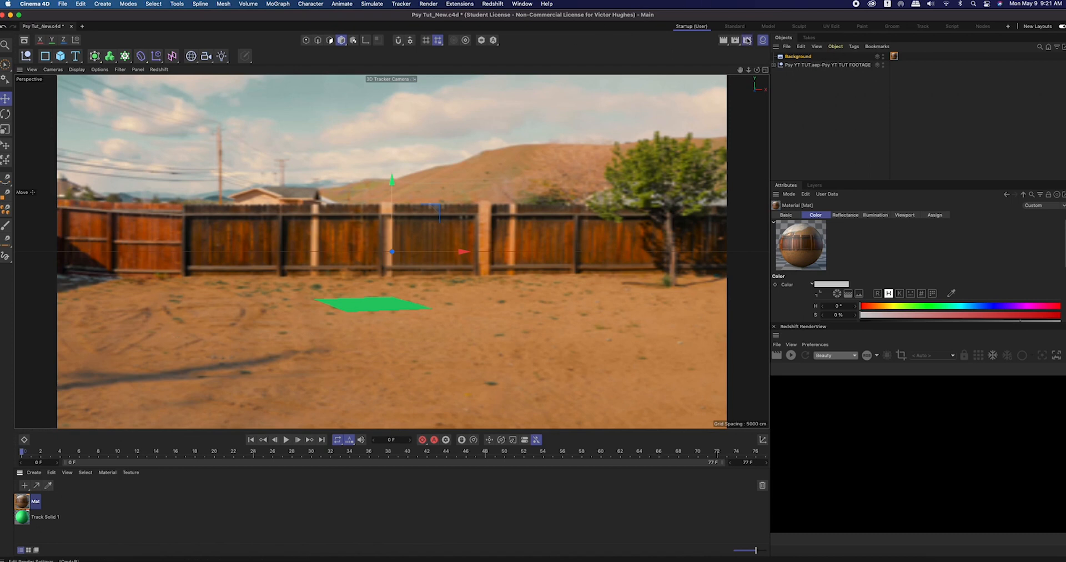
# Set the renderer to Redshift at 2048×1080, review the save options, and close Render Settings
pyautogui.click(746, 39)
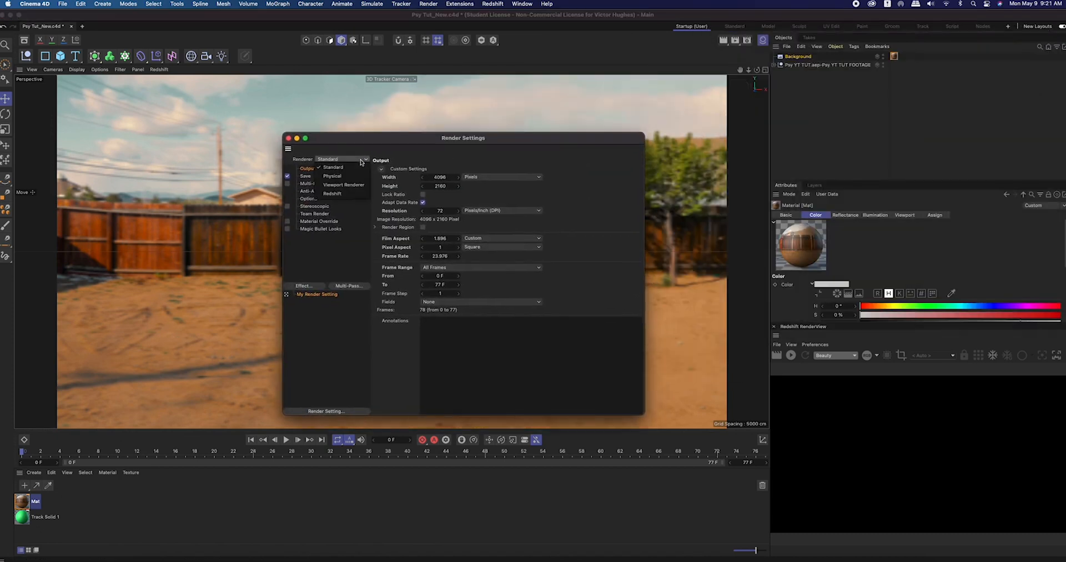
pyautogui.click(332, 193)
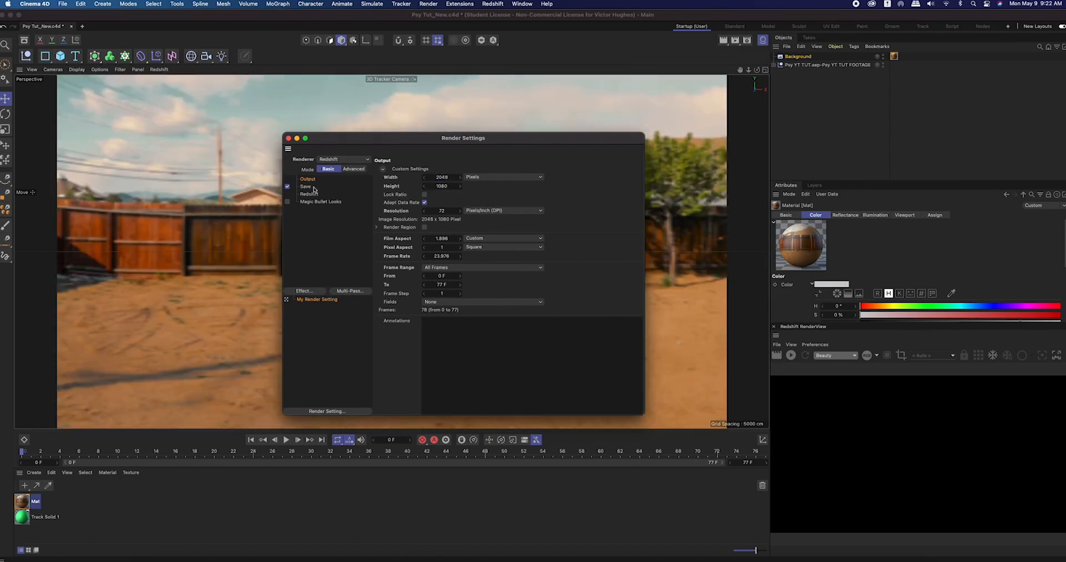
pyautogui.click(306, 187)
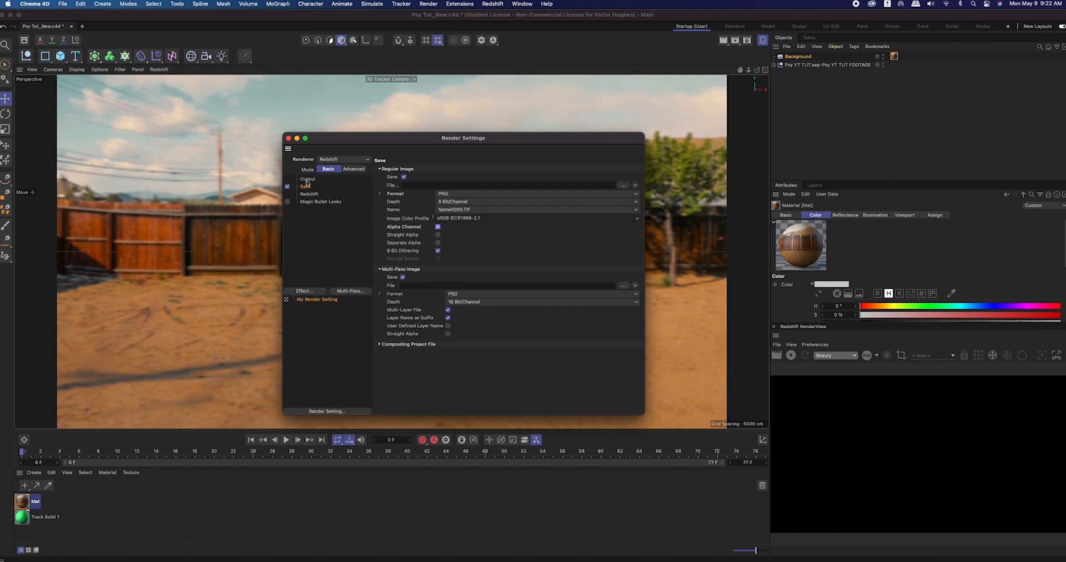
pyautogui.click(288, 138)
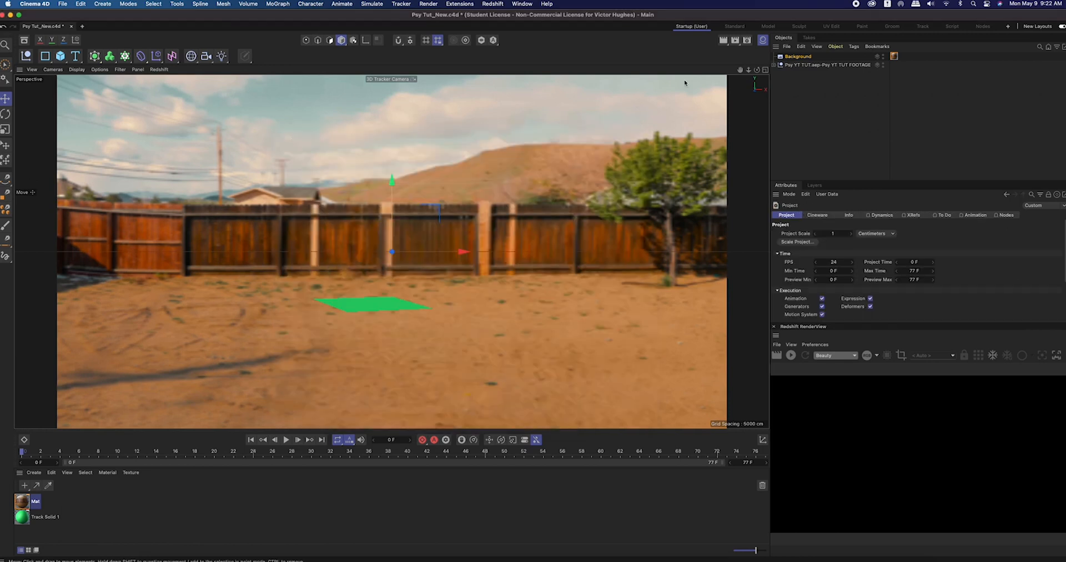
# Merge the porsche.obj car model into the scene
pyautogui.click(787, 46)
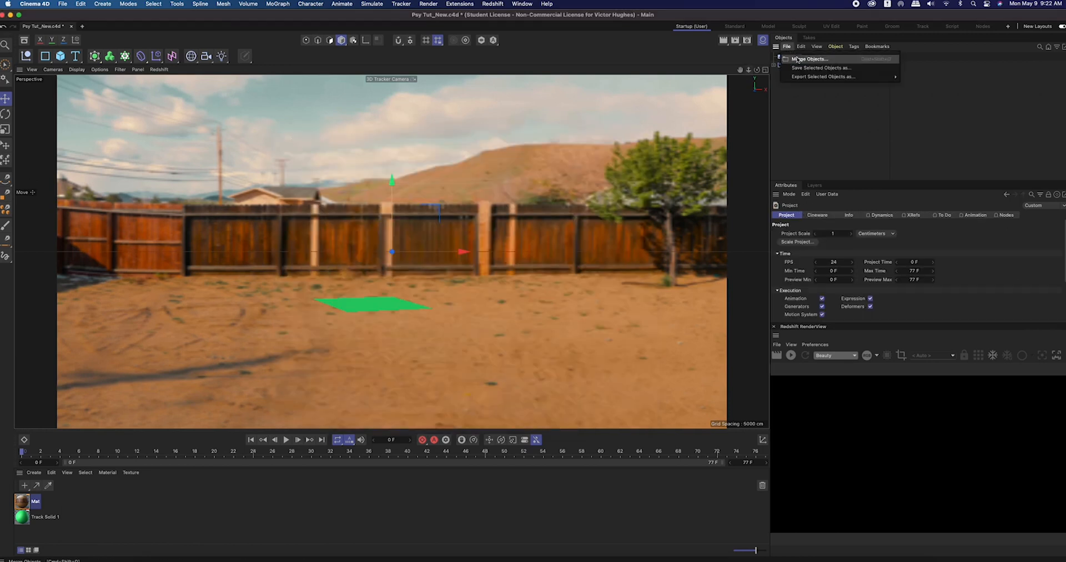
pyautogui.click(808, 59)
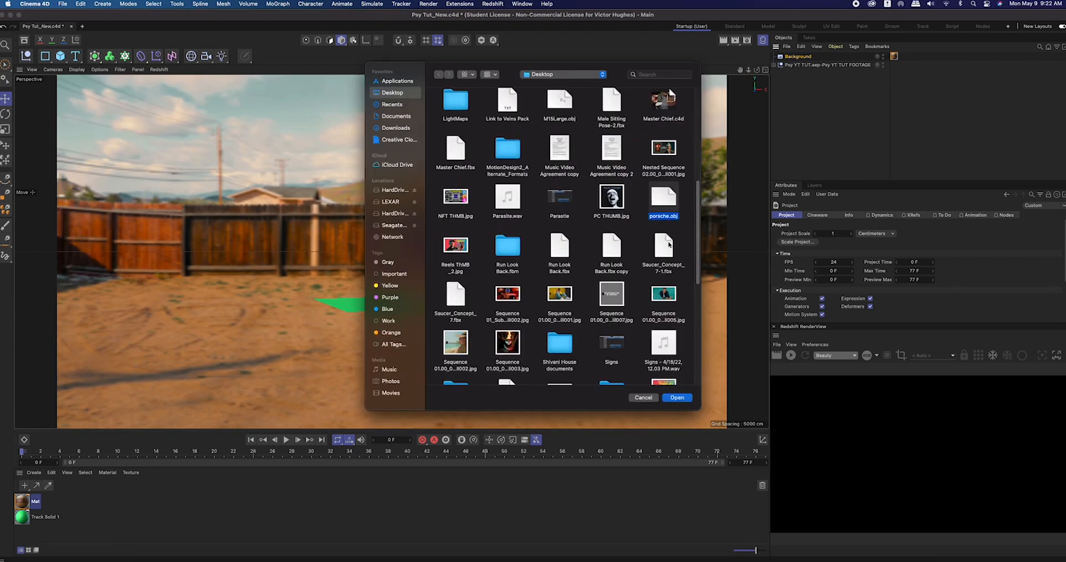
pyautogui.click(675, 398)
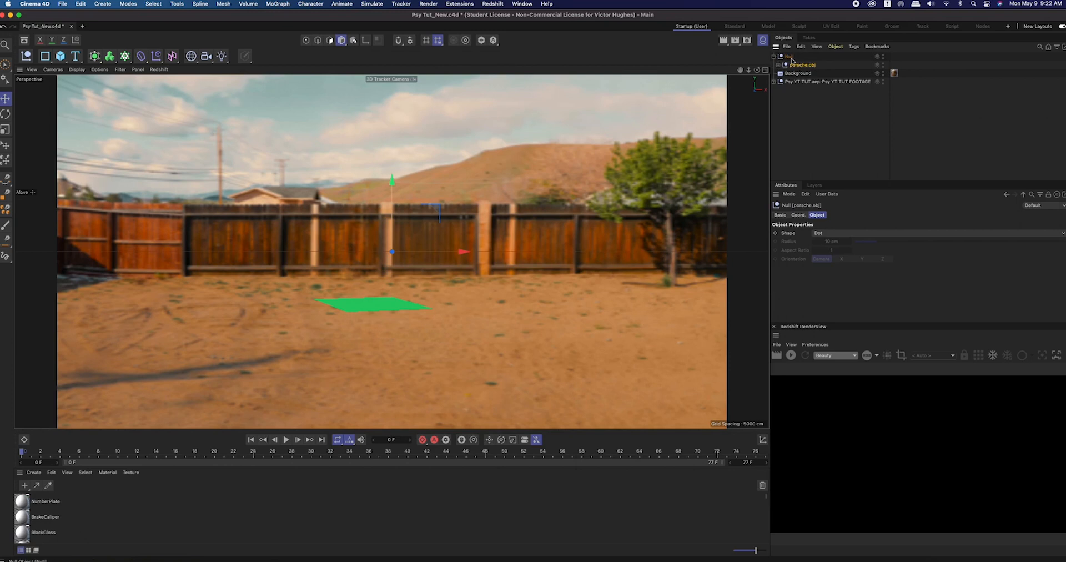
# Copy Track Solid 1's position coordinates onto the Porsche null
pyautogui.click(776, 82)
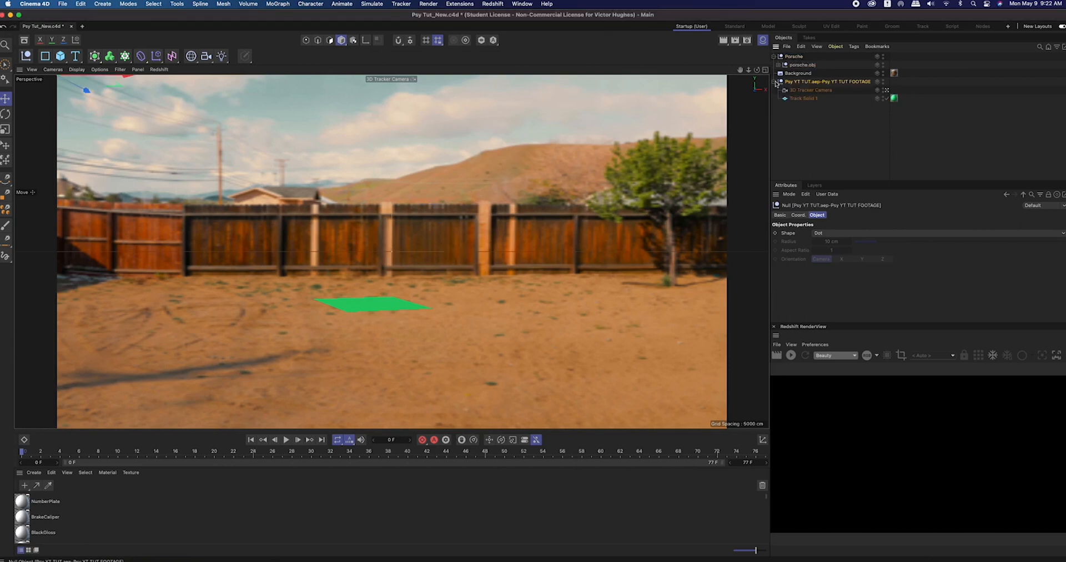
pyautogui.click(803, 97)
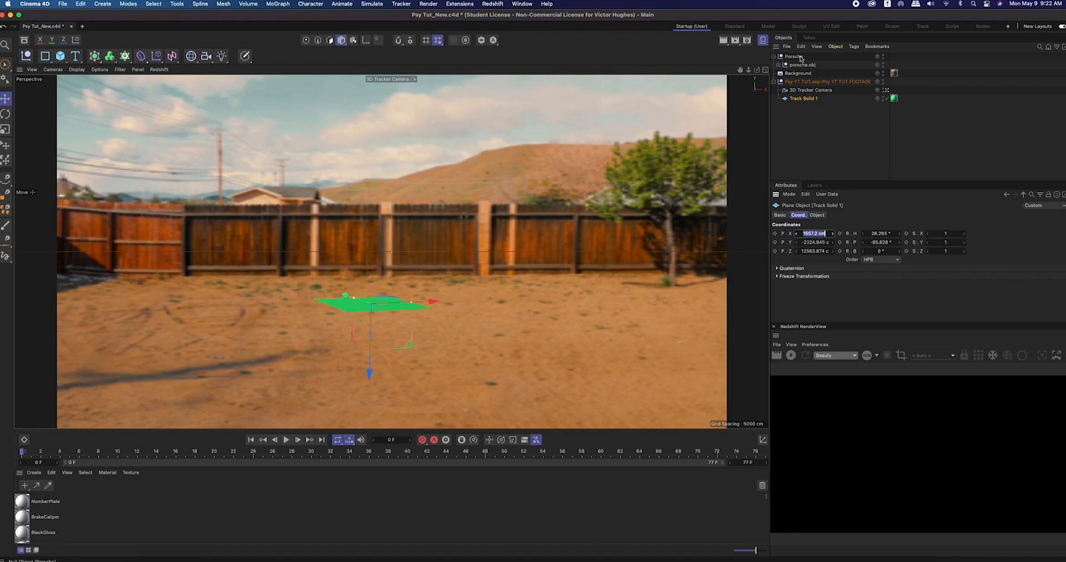
pyautogui.click(793, 55)
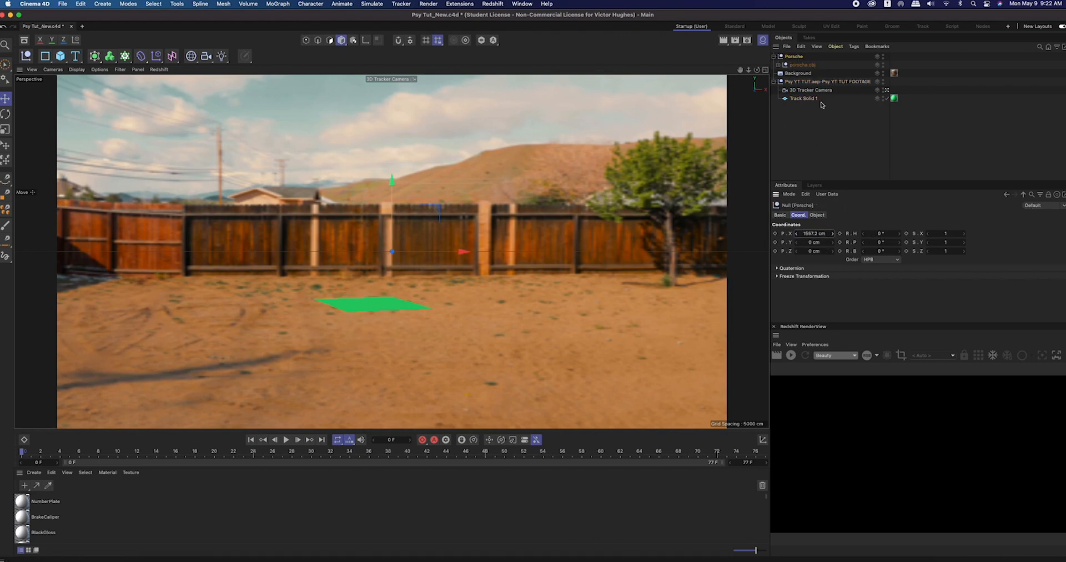
pyautogui.click(802, 98)
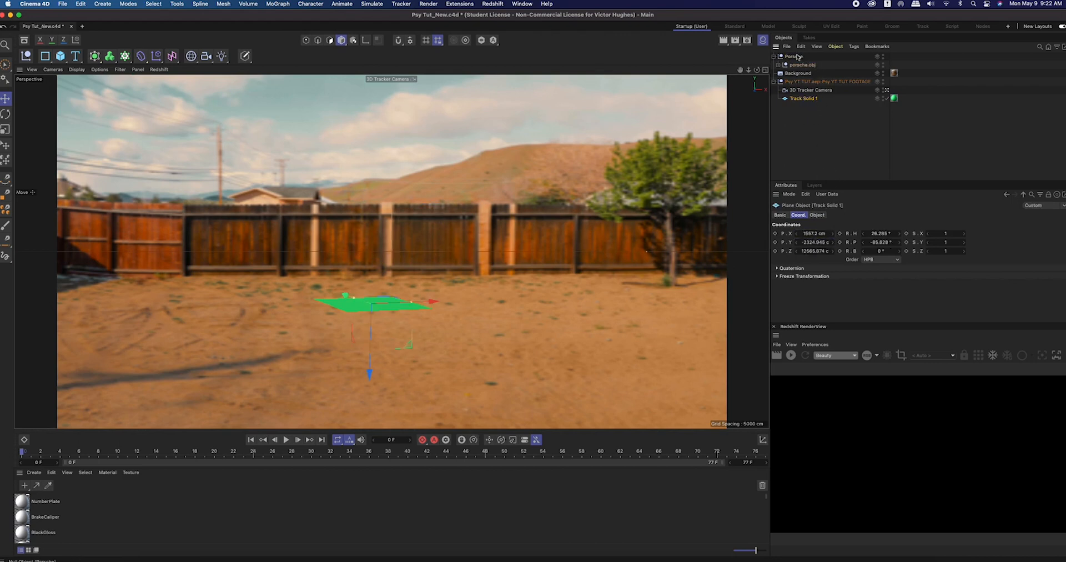
pyautogui.click(793, 55)
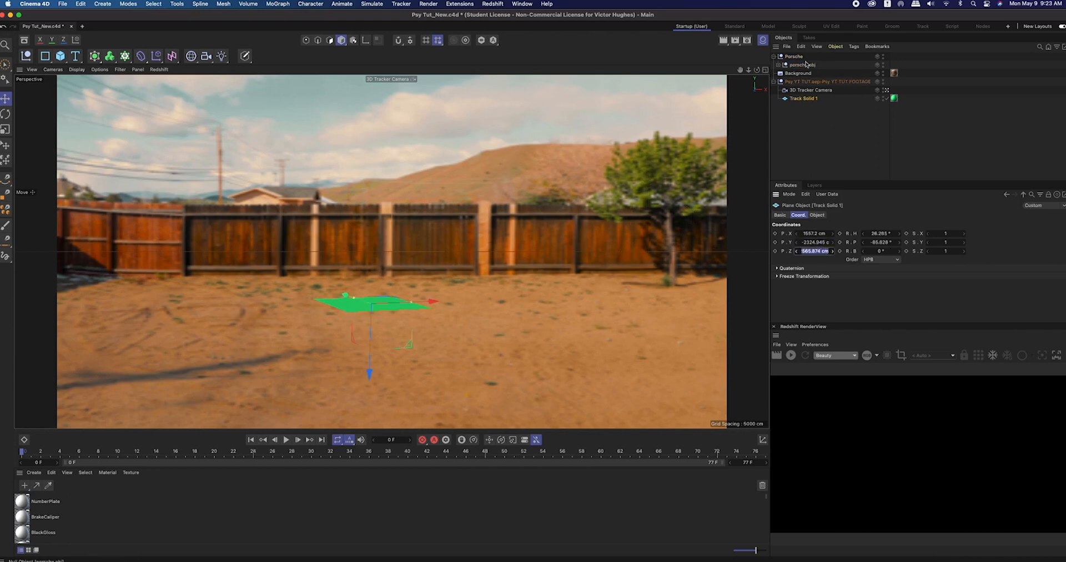
# Apply the Track Solid position to the Porsche null and expand porsche.obj to list its Cayman parts
pyautogui.click(803, 65)
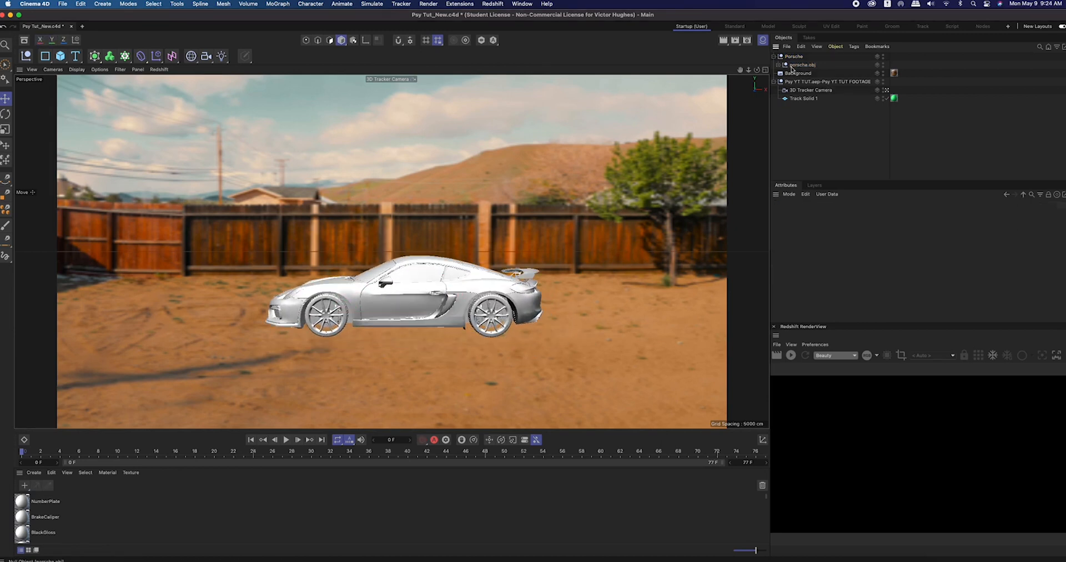
pyautogui.click(800, 64)
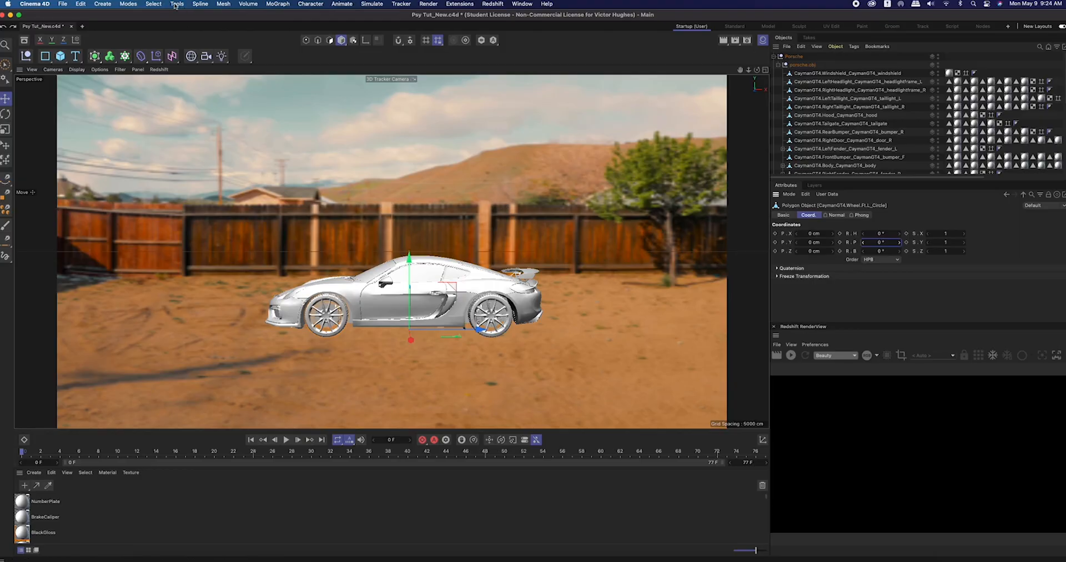
pyautogui.click(176, 4)
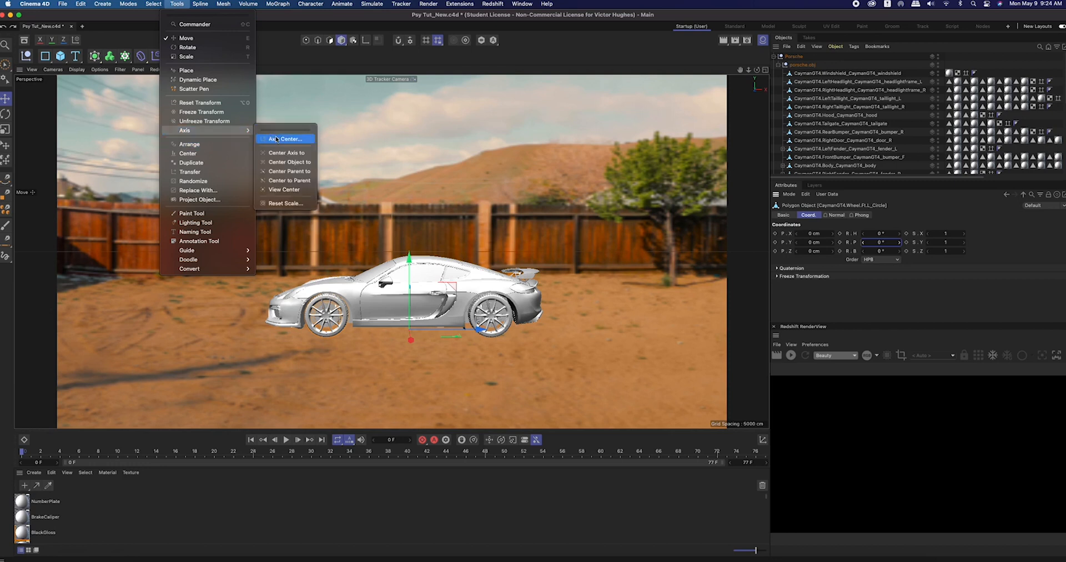
# Run Axis Center with All Points center to recenter the car parts' axes
pyautogui.click(282, 139)
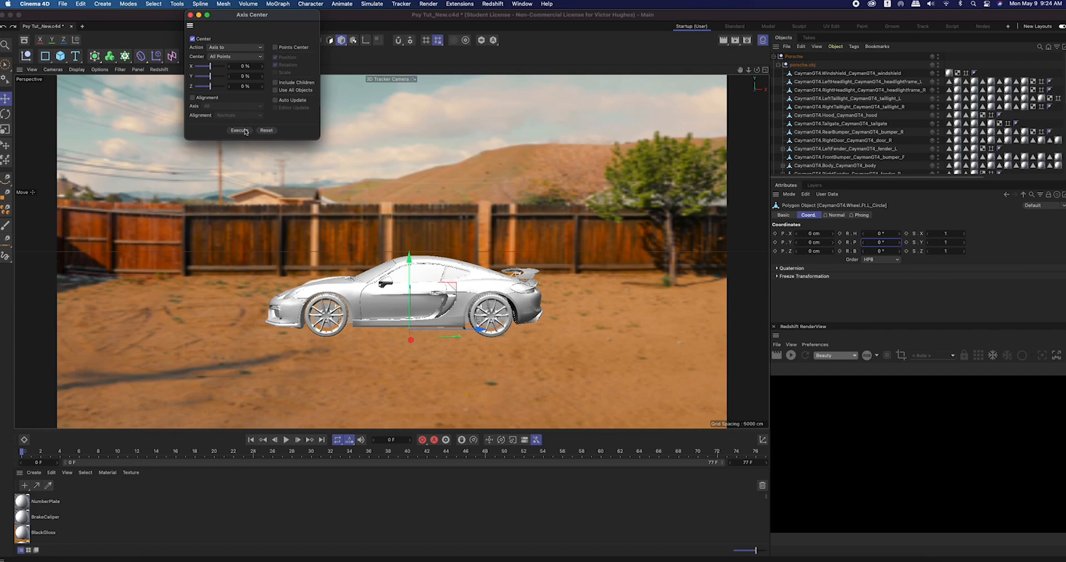
pyautogui.click(238, 130)
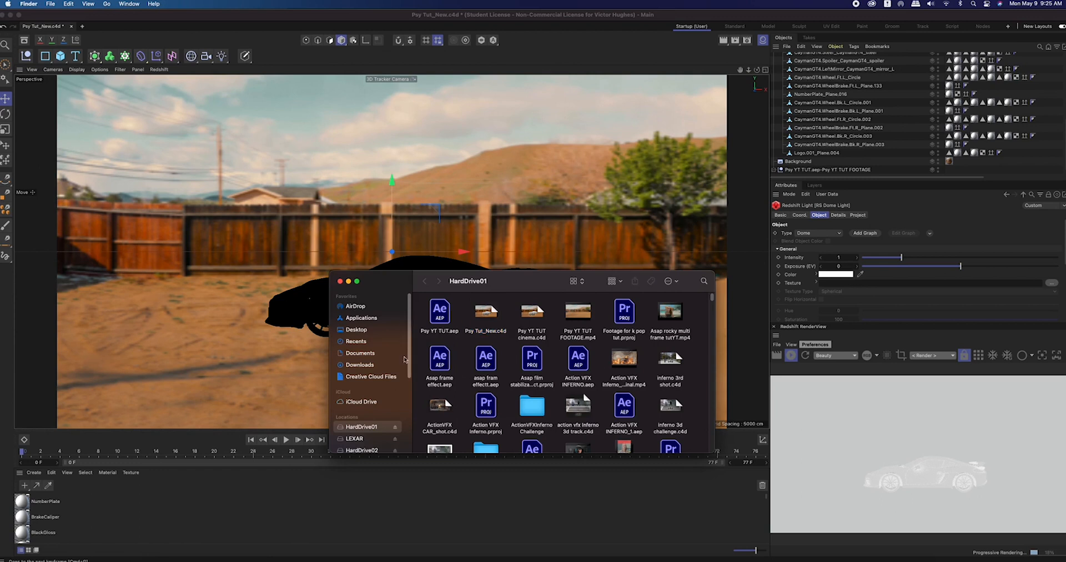
# Load goegap_4k.exr from Downloads into the RS Dome Light texture and adjust its image settings
pyautogui.click(359, 365)
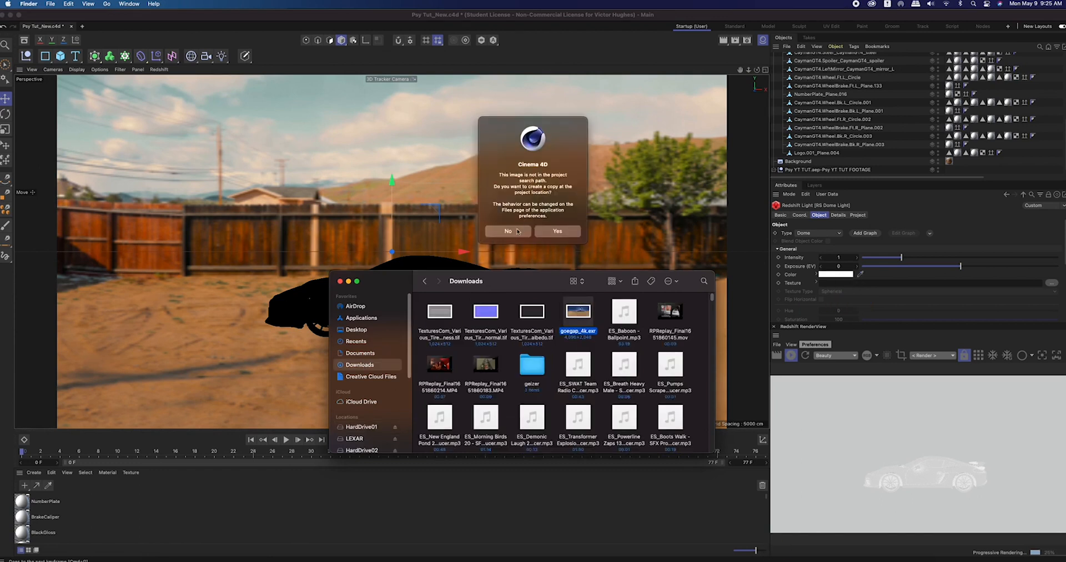
pyautogui.click(557, 230)
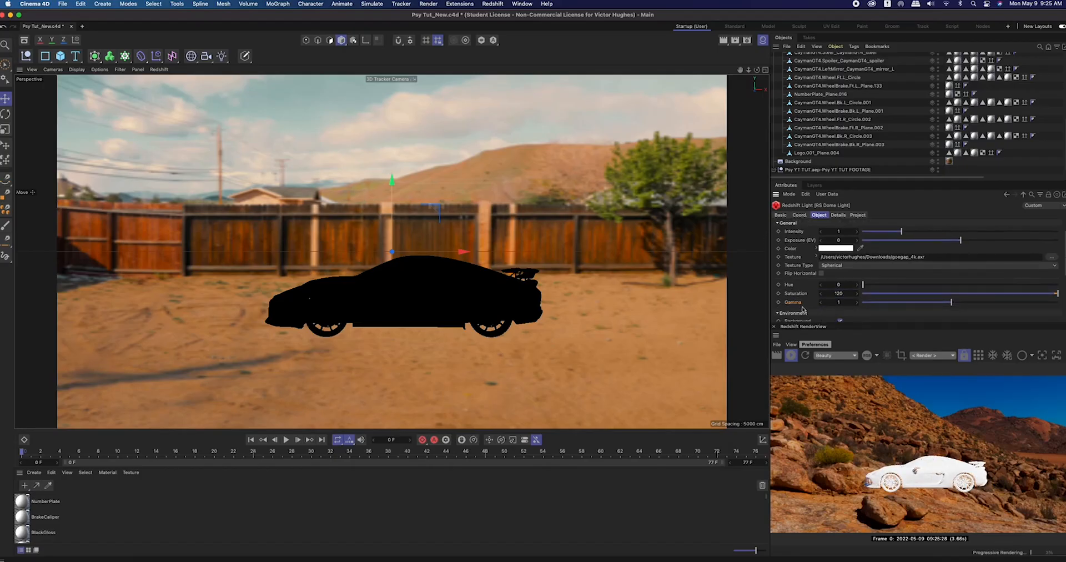
pyautogui.click(33, 472)
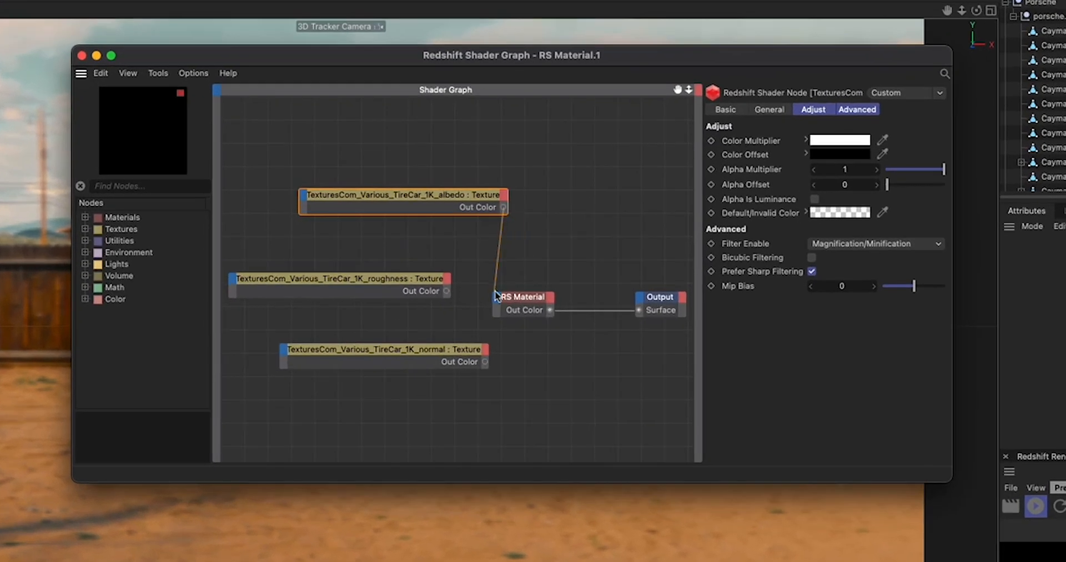
# Wire tire roughness to Refl Roughness and the normal map through a tangent-space RS Bump Map
pyautogui.moveTo(501, 207); pyautogui.dragTo(496, 309)
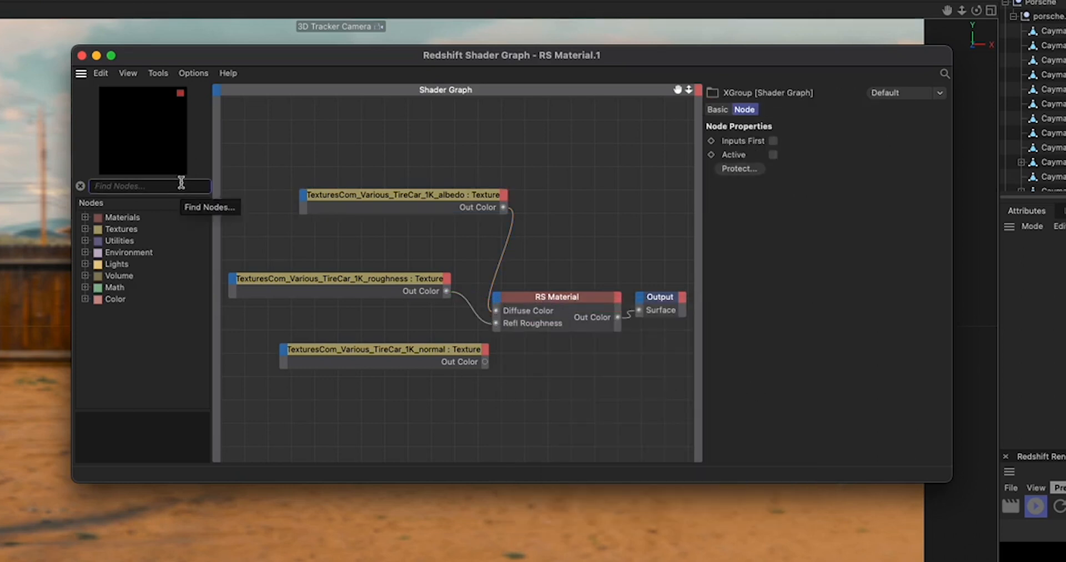
pyautogui.write('bump')
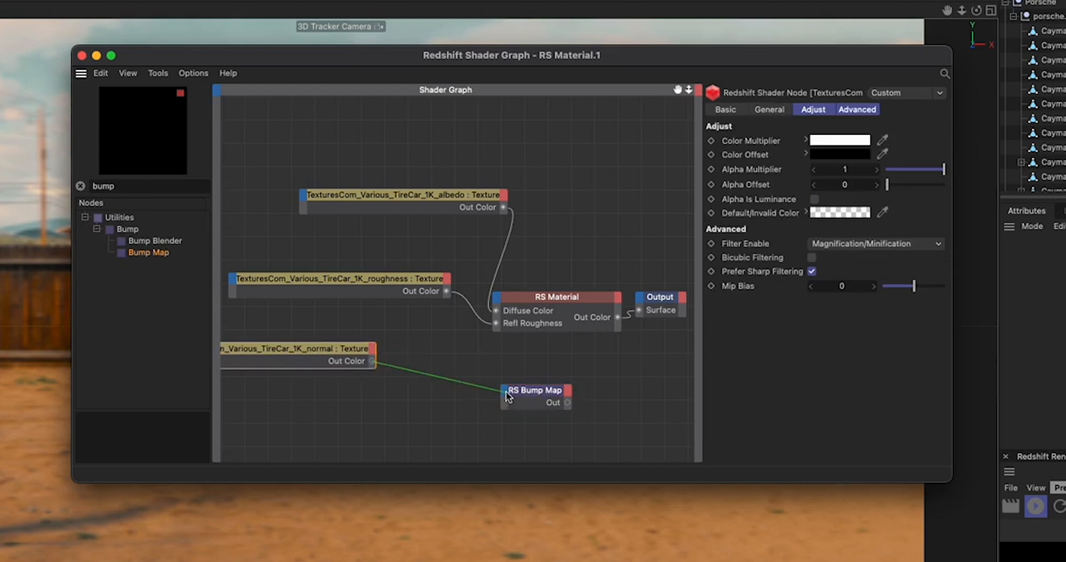
pyautogui.click(535, 389)
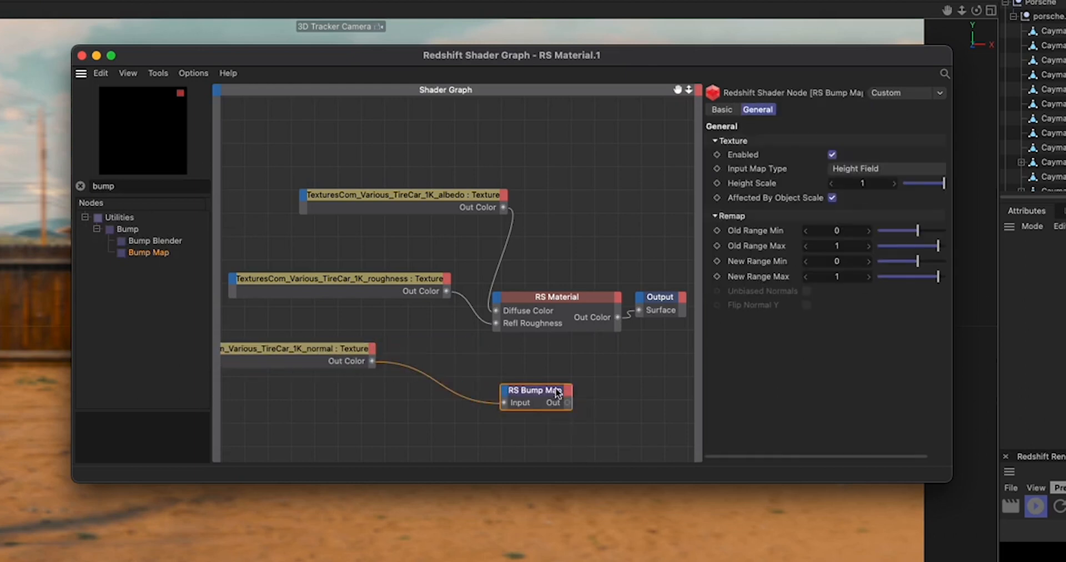
pyautogui.click(884, 168)
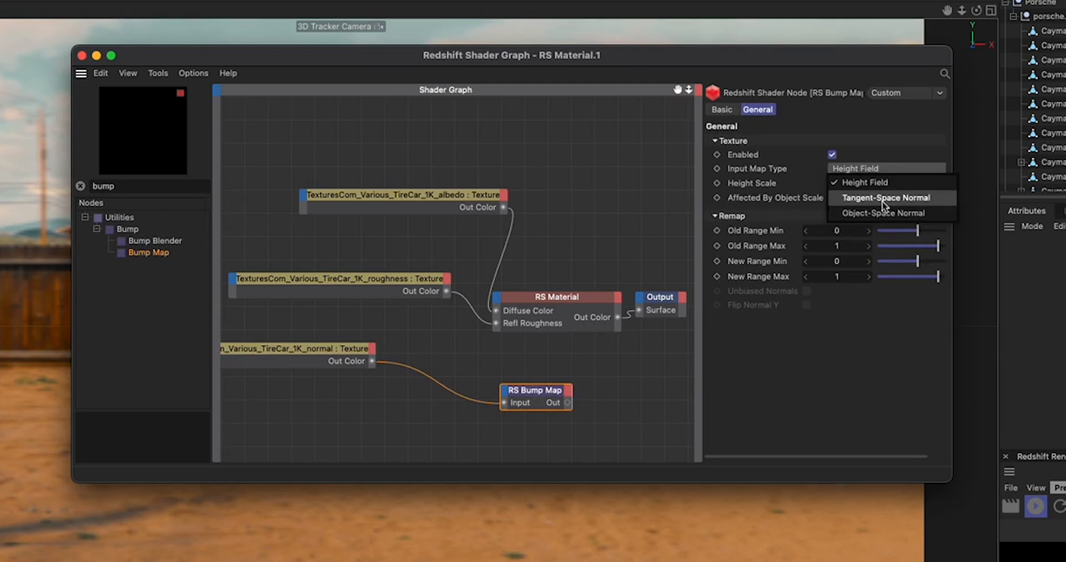
pyautogui.click(884, 197)
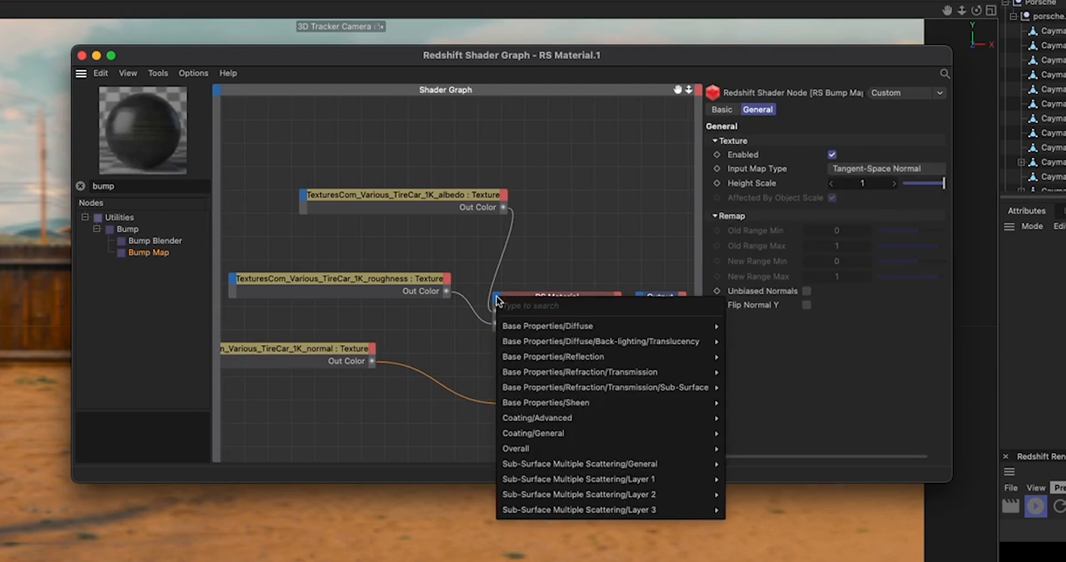
pyautogui.moveTo(515, 448)
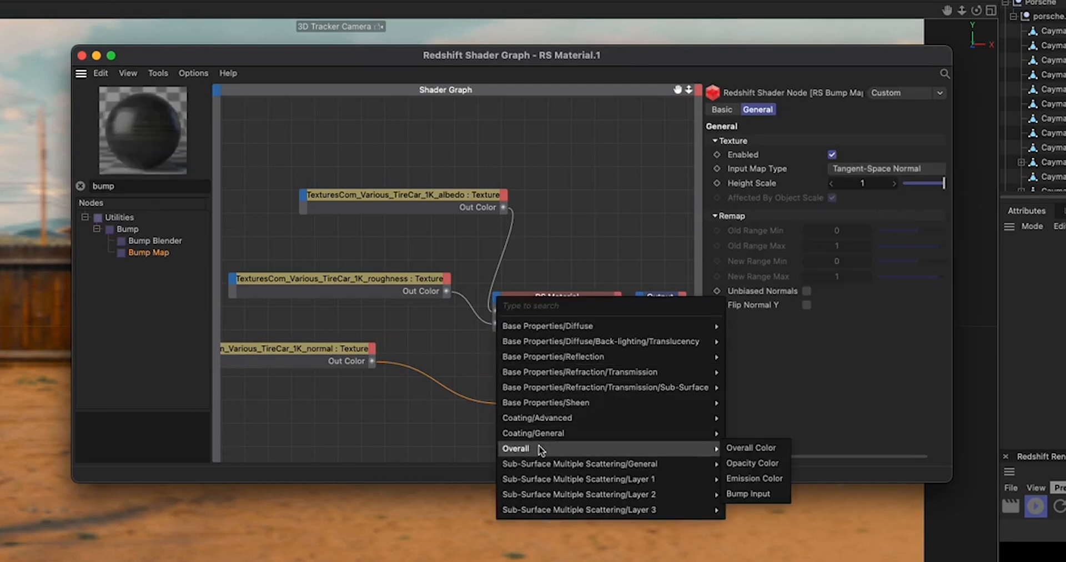
pyautogui.click(747, 493)
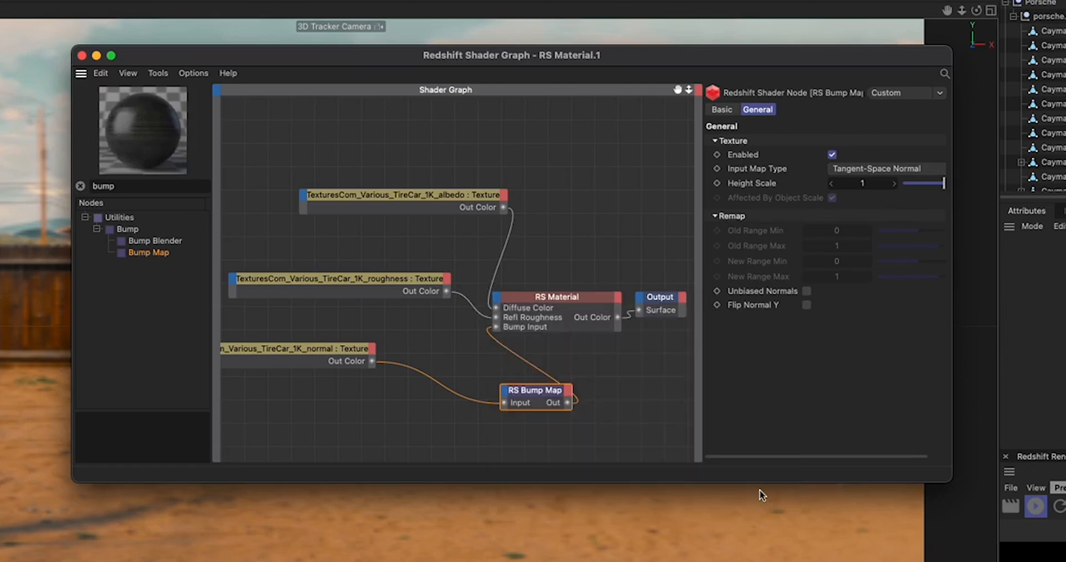
pyautogui.click(81, 55)
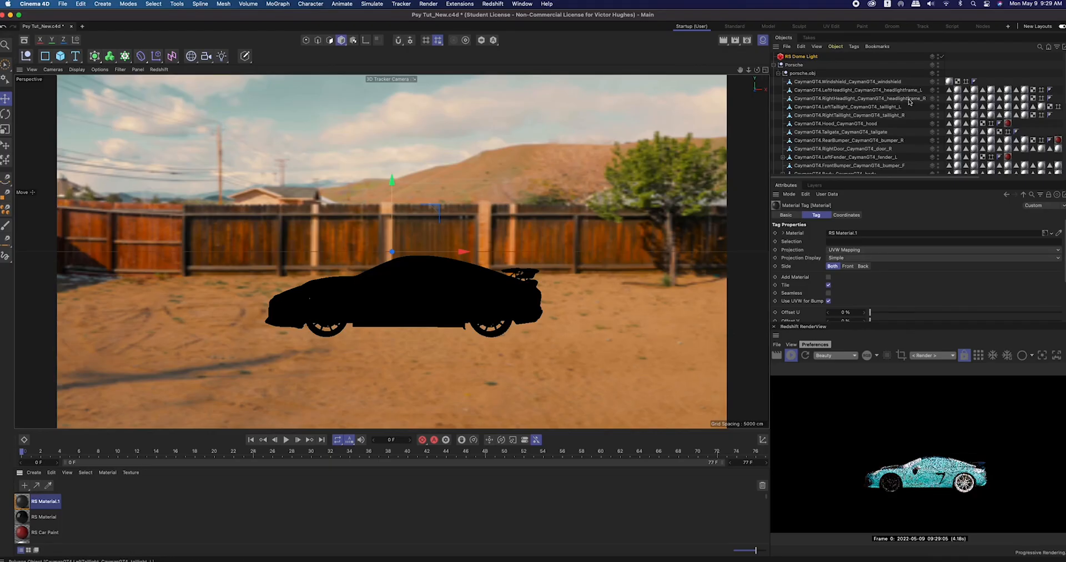
# Select the Tire polygon selection tag on CaymanGT4.Wheel.Ft.L_Circle in the Object Manager
pyautogui.scroll(-3)
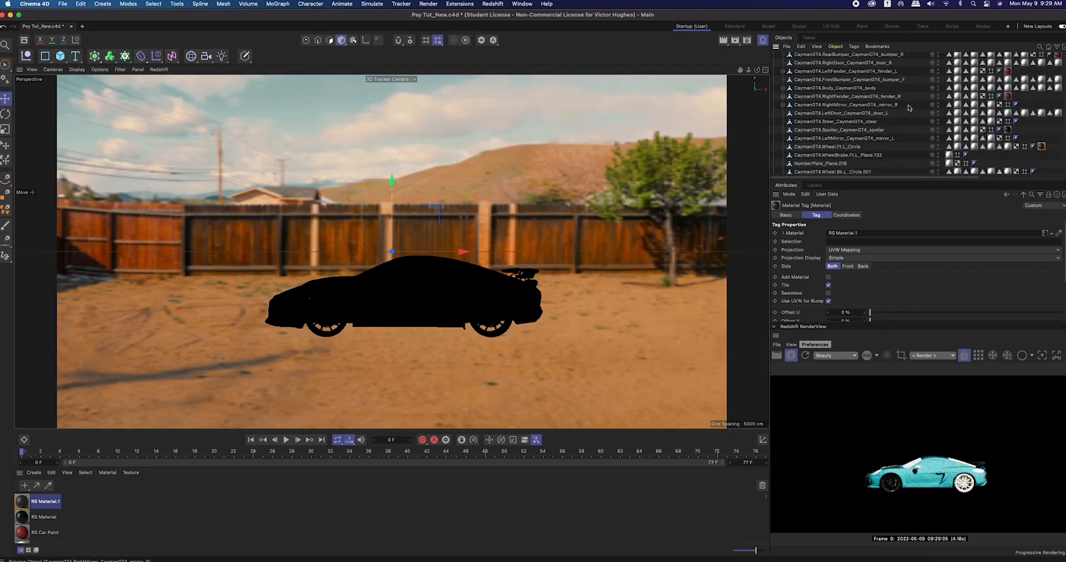
pyautogui.scroll(-3)
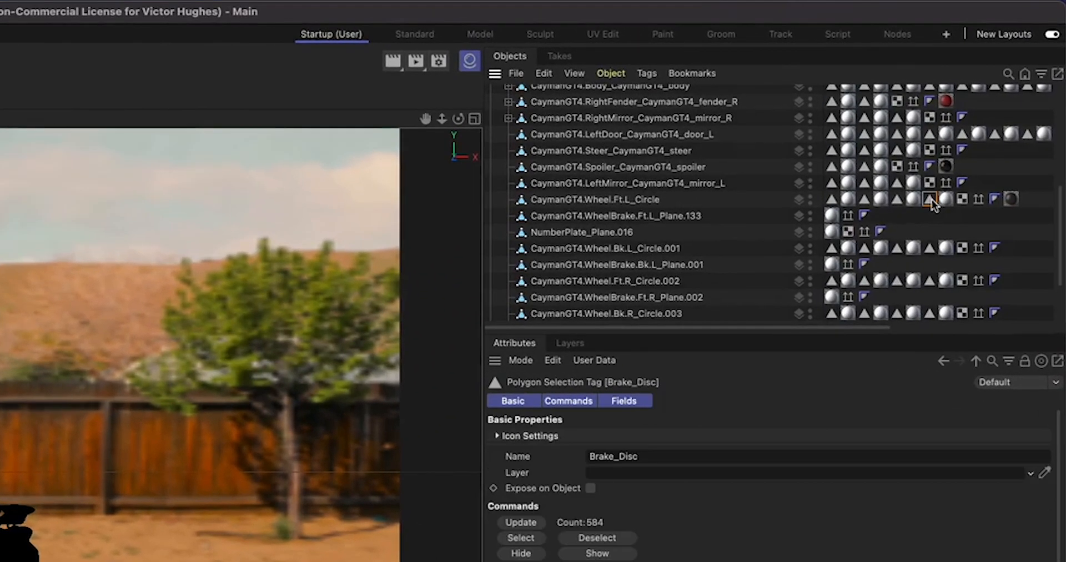
pyautogui.moveTo(932, 199)
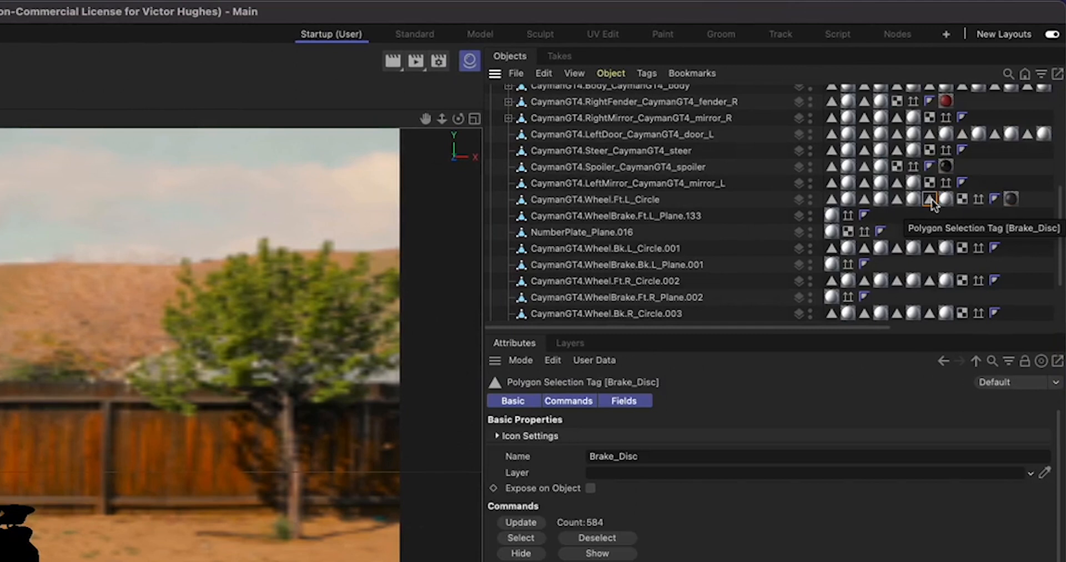
pyautogui.moveTo(898, 205)
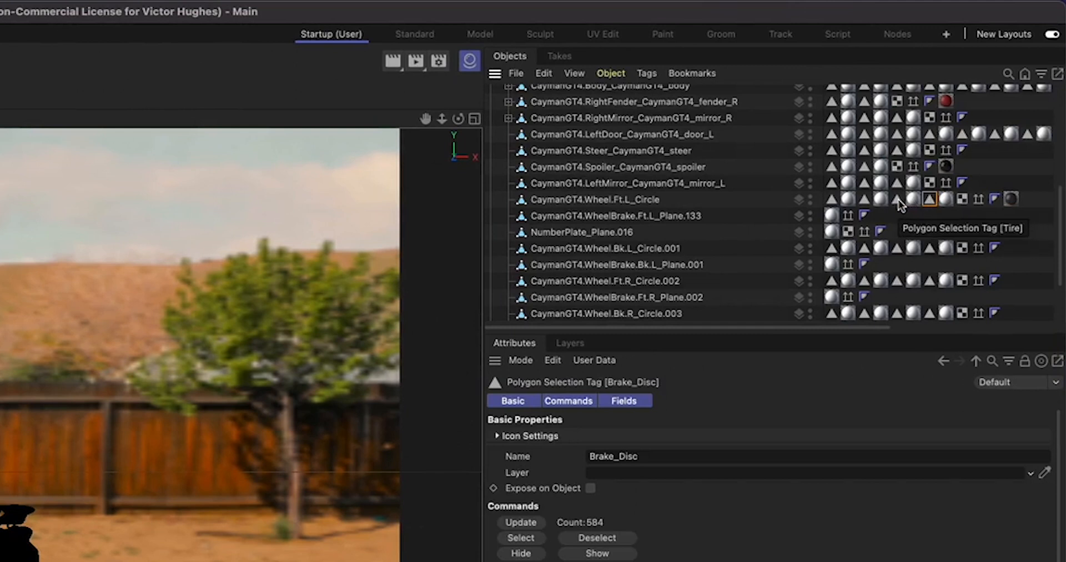
pyautogui.click(897, 199)
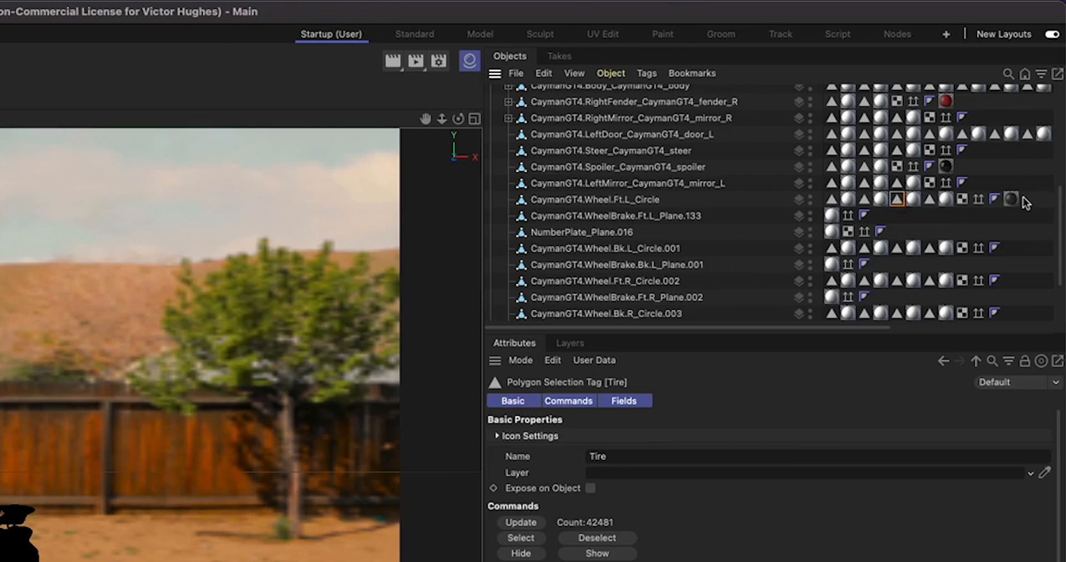
pyautogui.click(1011, 199)
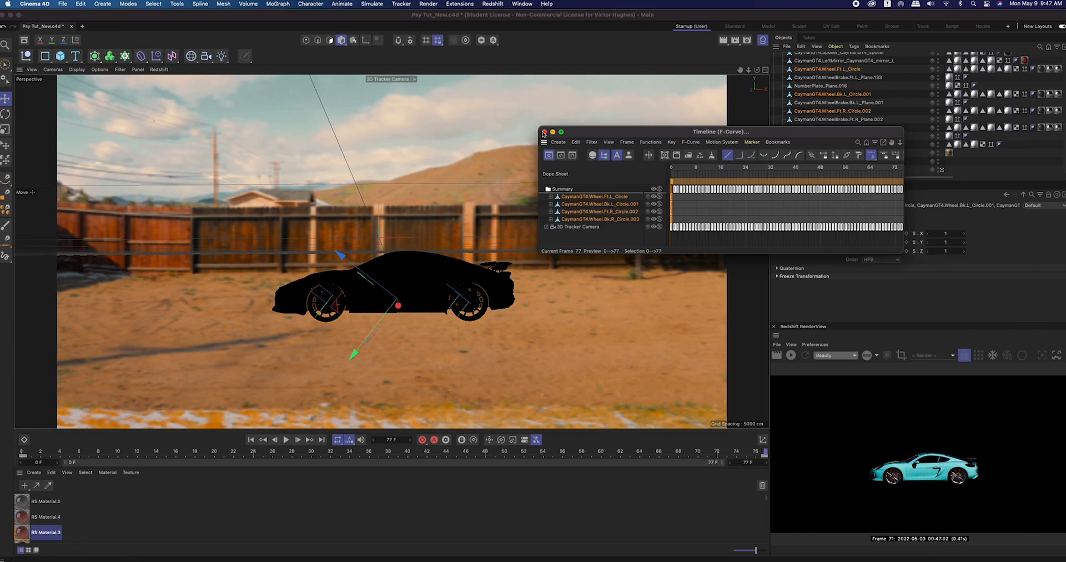
# Close the F-Curve window and keyframe the Porsche null's Position X from an early frame
pyautogui.click(544, 133)
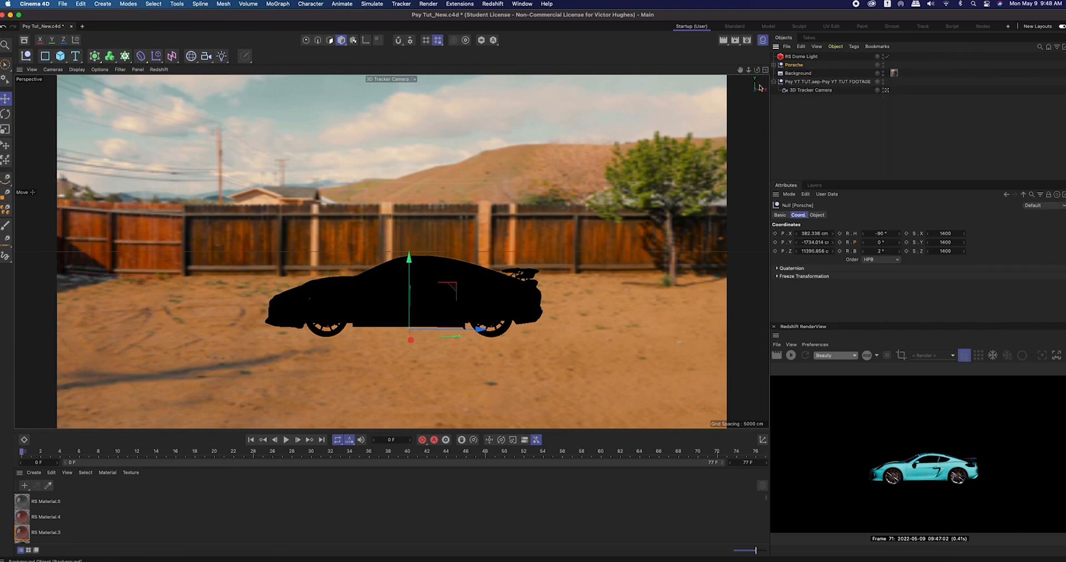
pyautogui.click(76, 70)
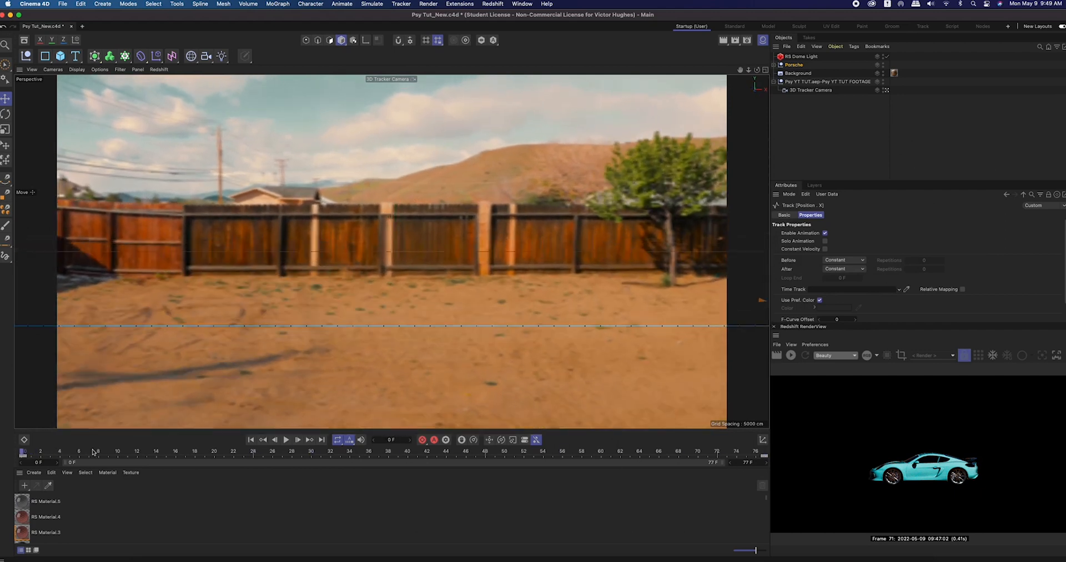
pyautogui.click(285, 440)
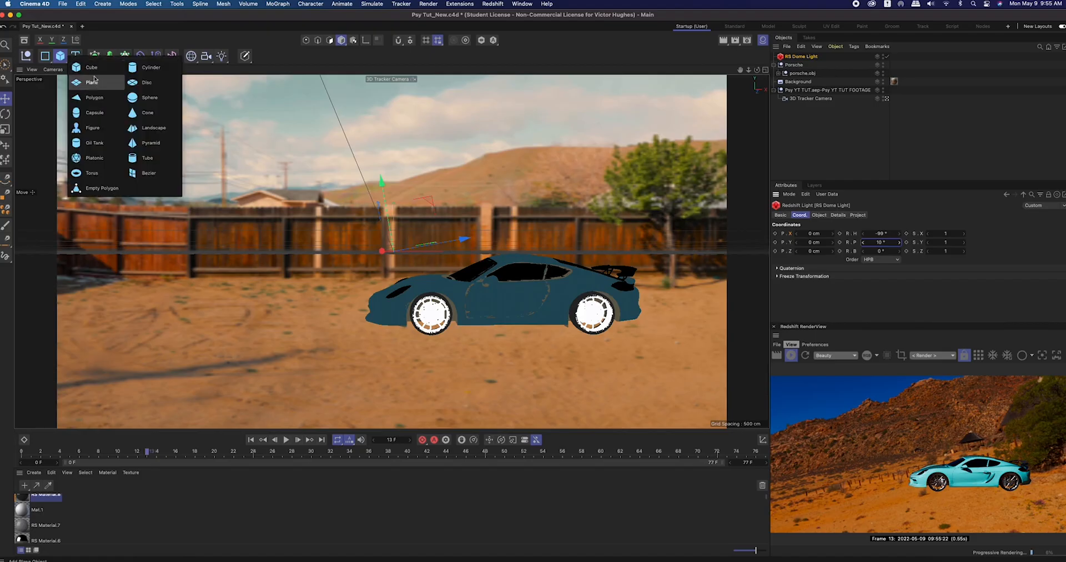
# Add a Plane beneath the Porsche and rotate the RS Dome Light, entering 32
pyautogui.click(92, 81)
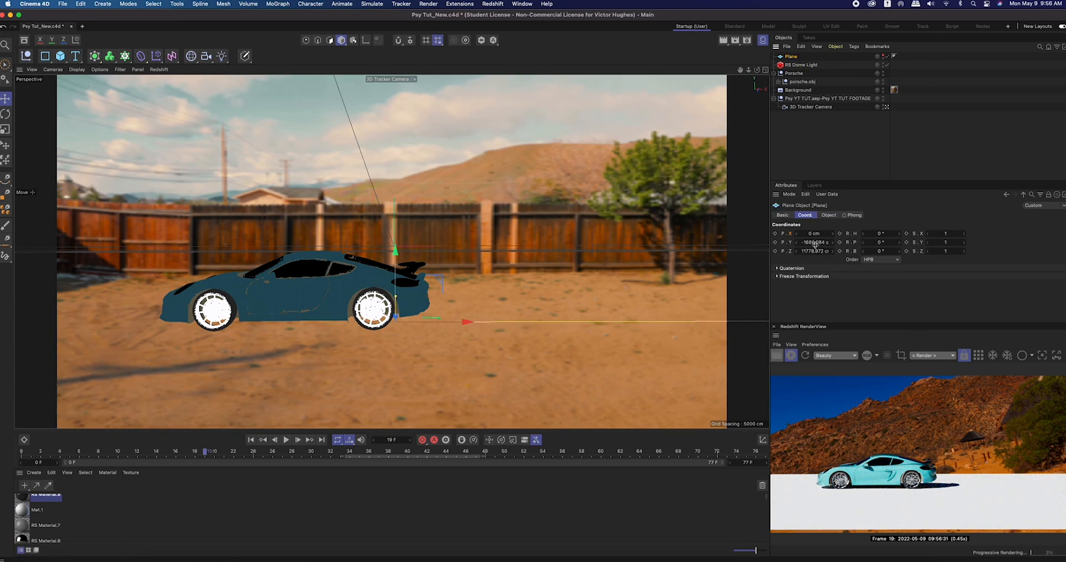
pyautogui.click(802, 64)
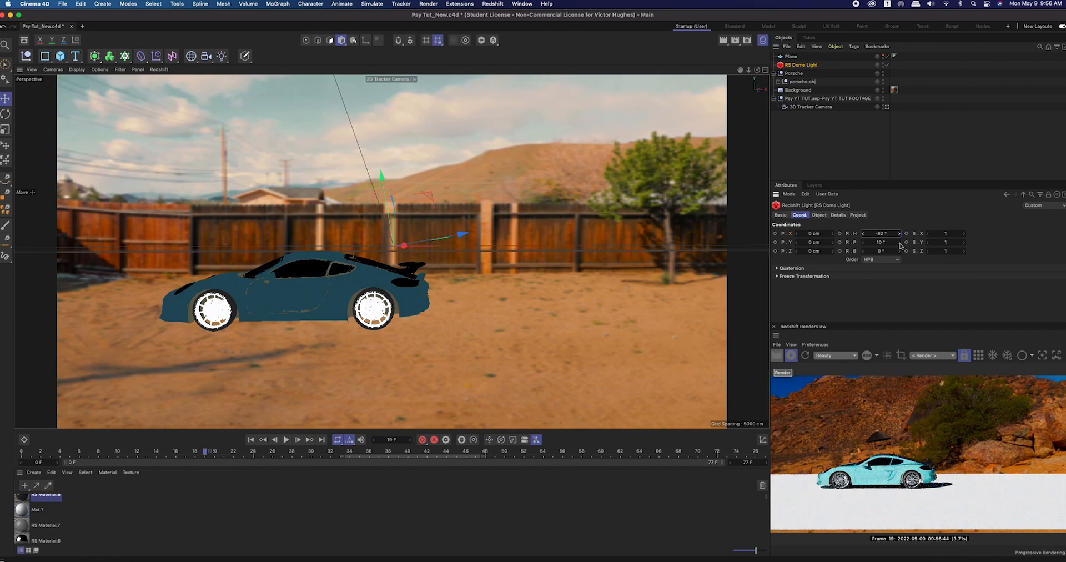
pyautogui.write('32')
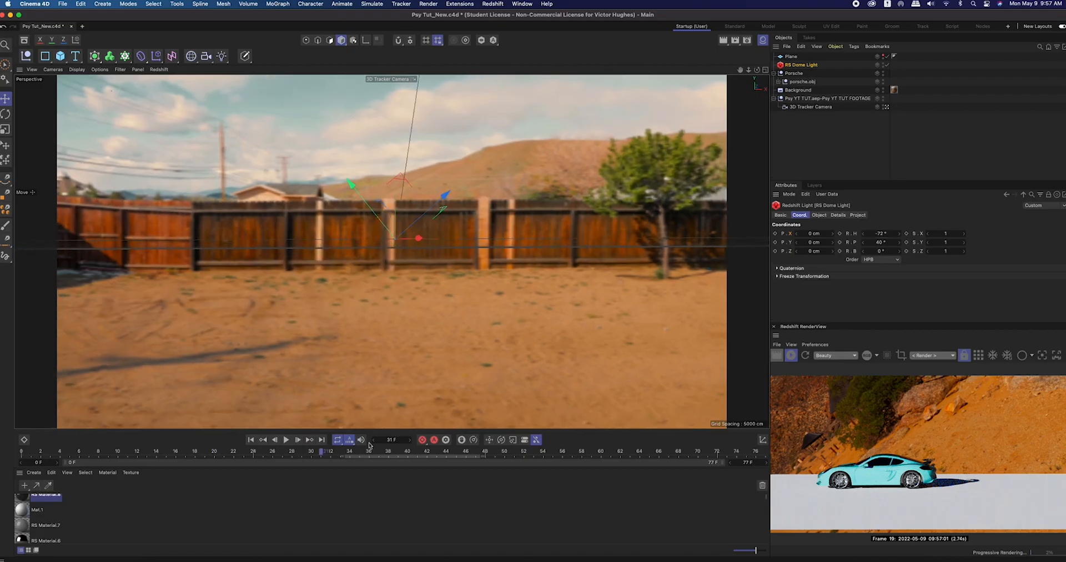
pyautogui.click(790, 56)
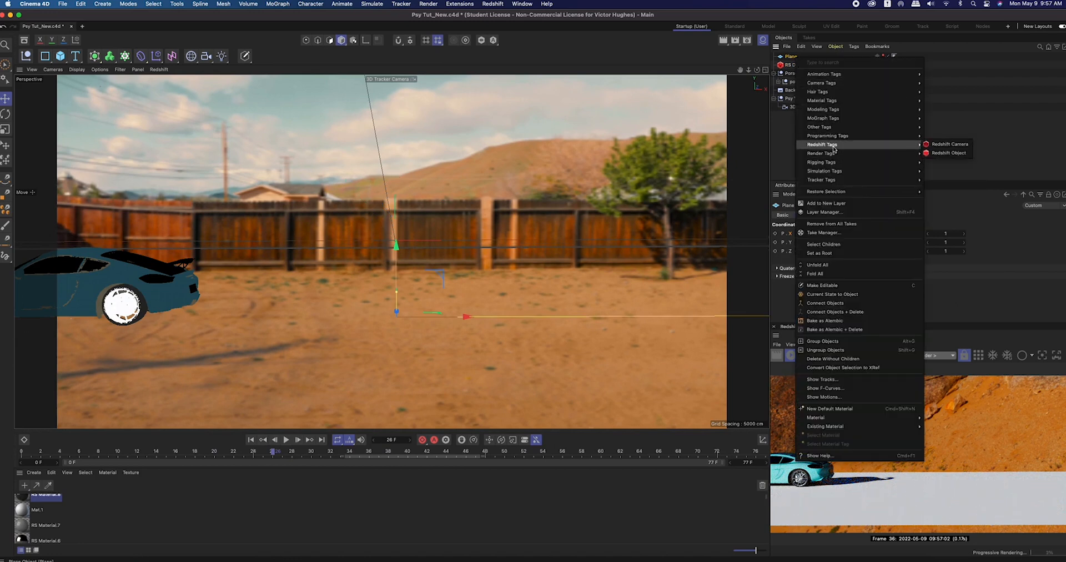
# Make the Plane a Redshift matte catching shadows in alpha with about 0.18 transparency
pyautogui.click(948, 153)
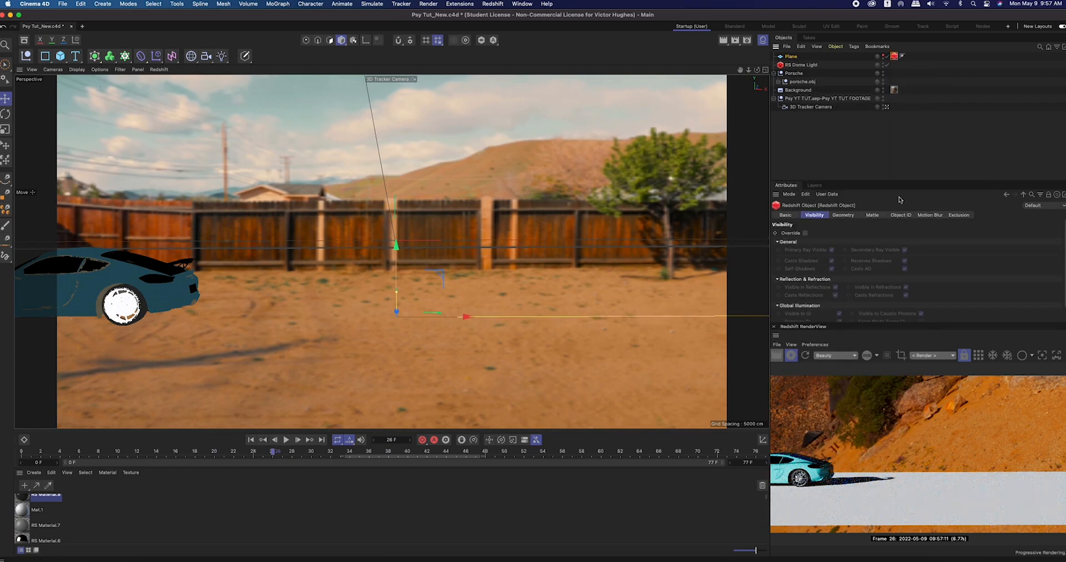
pyautogui.click(872, 215)
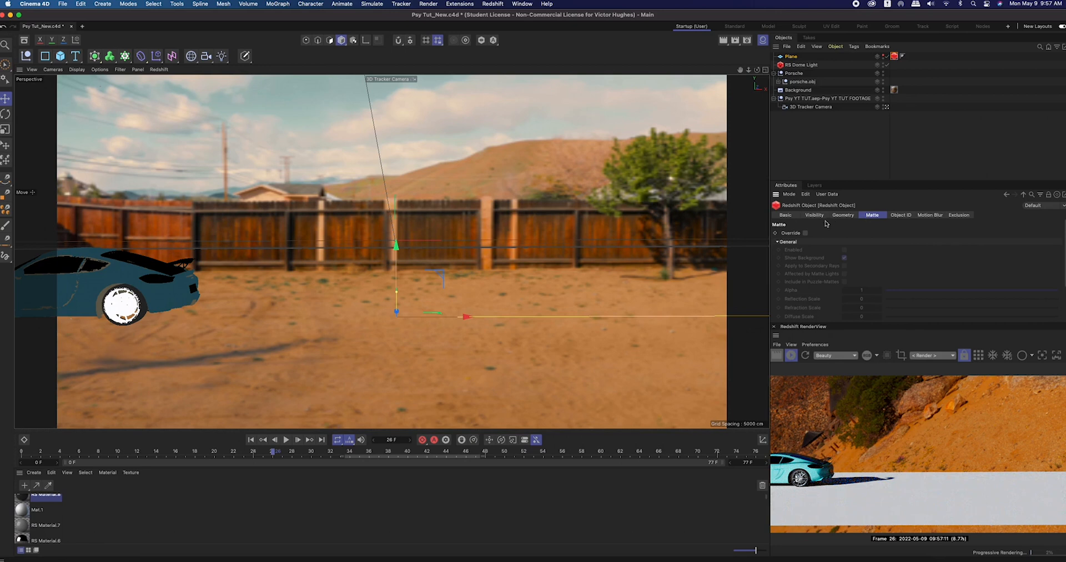
pyautogui.click(805, 233)
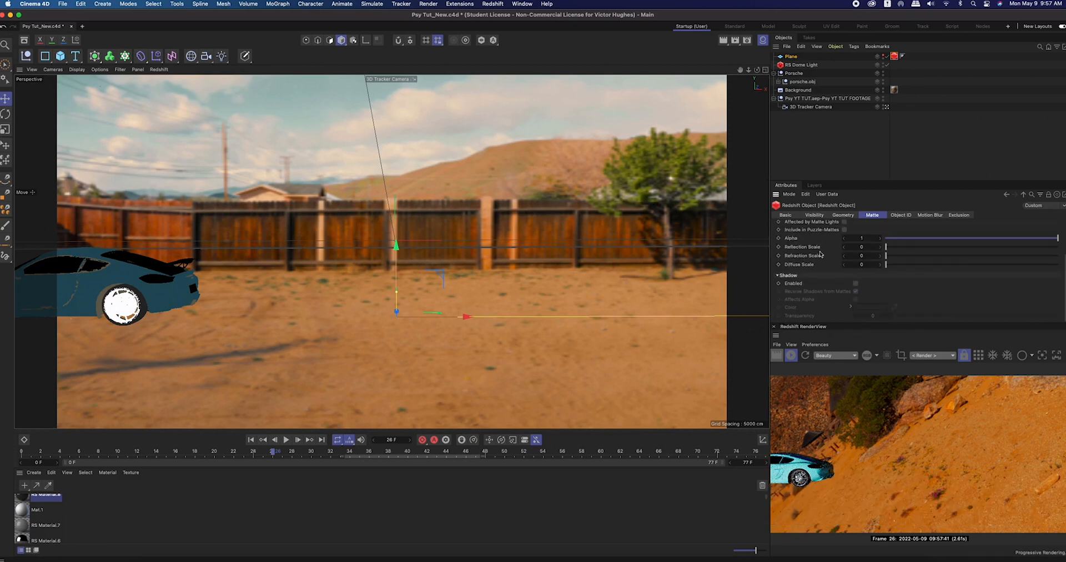
pyautogui.click(855, 283)
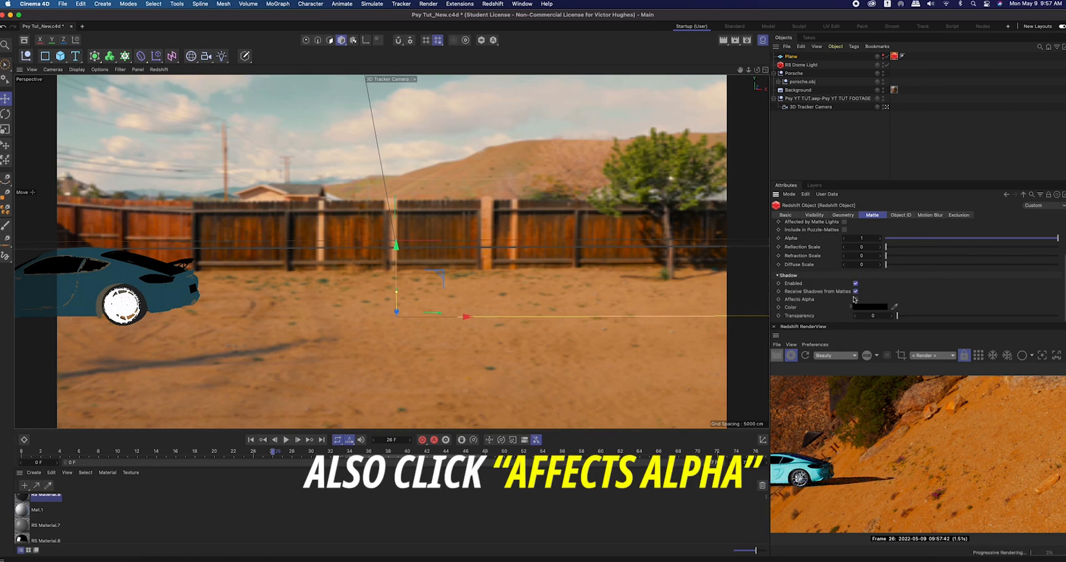
pyautogui.click(855, 299)
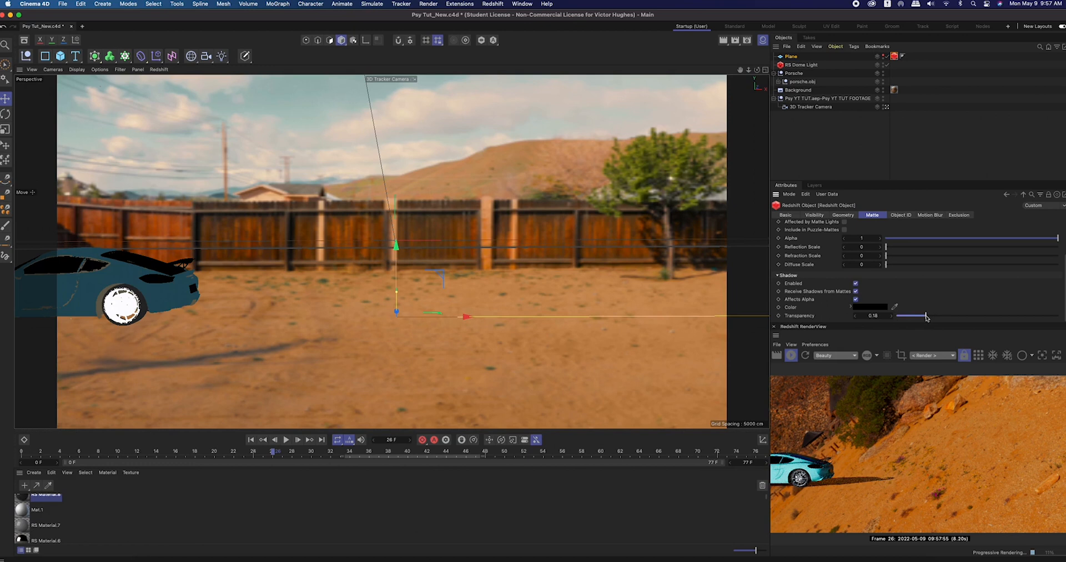
pyautogui.moveTo(924, 317); pyautogui.dragTo(900, 315)
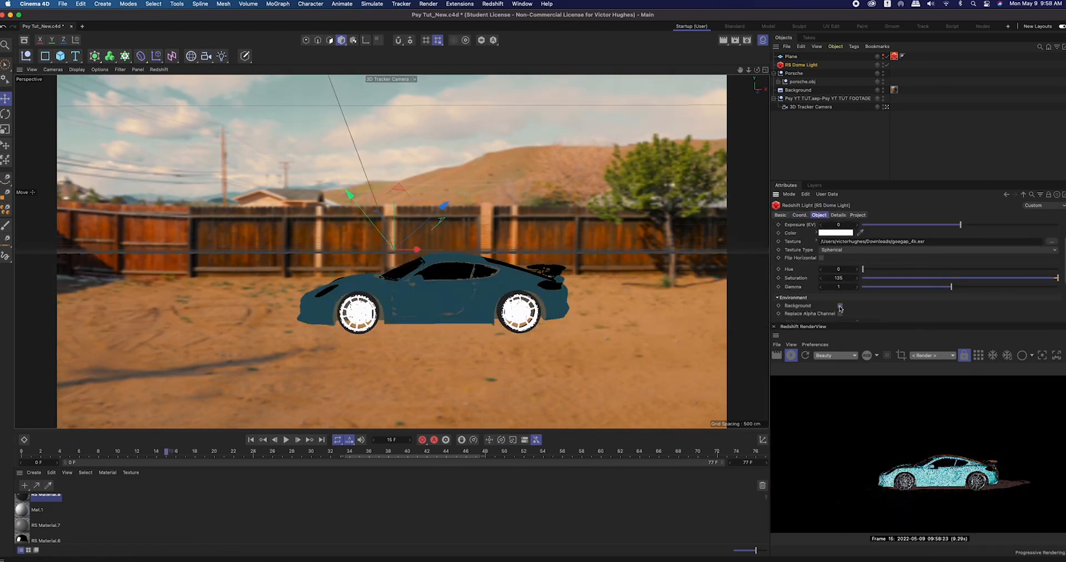
# Add an RS Area Light and set render saving to PNG with an alpha channel
pyautogui.click(493, 4)
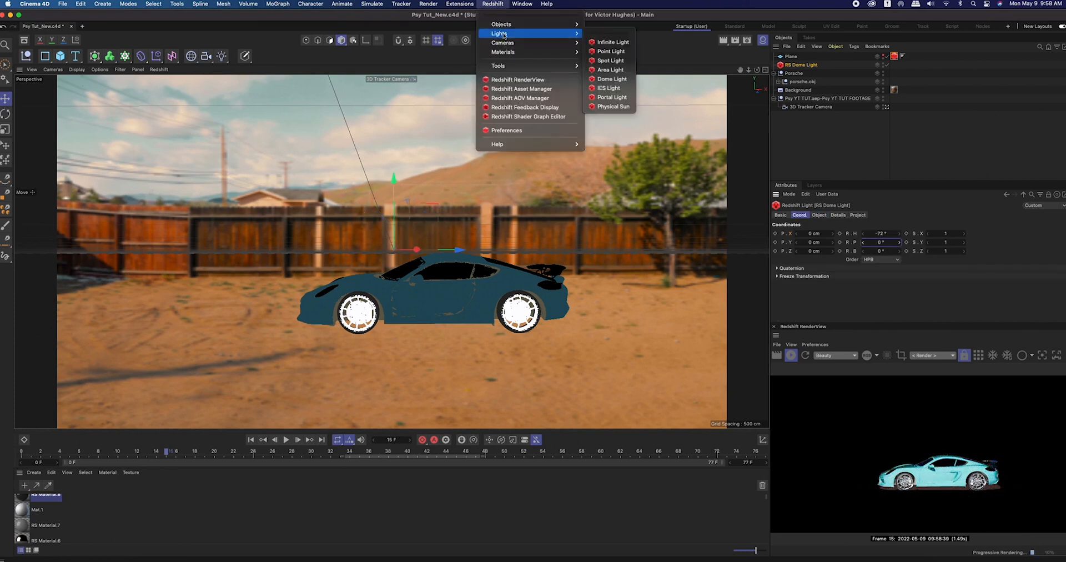
pyautogui.click(609, 69)
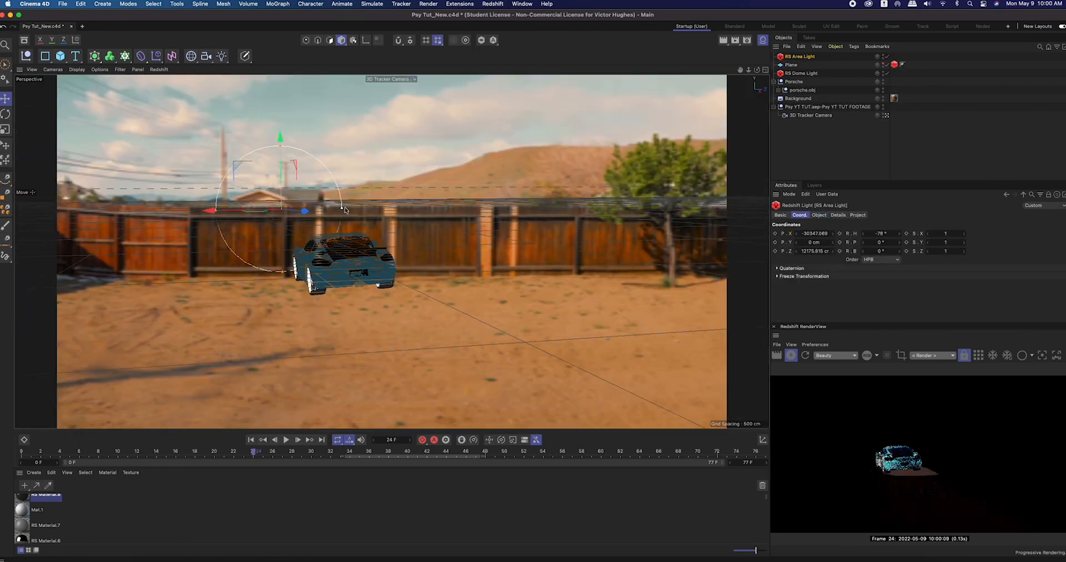
pyautogui.click(818, 215)
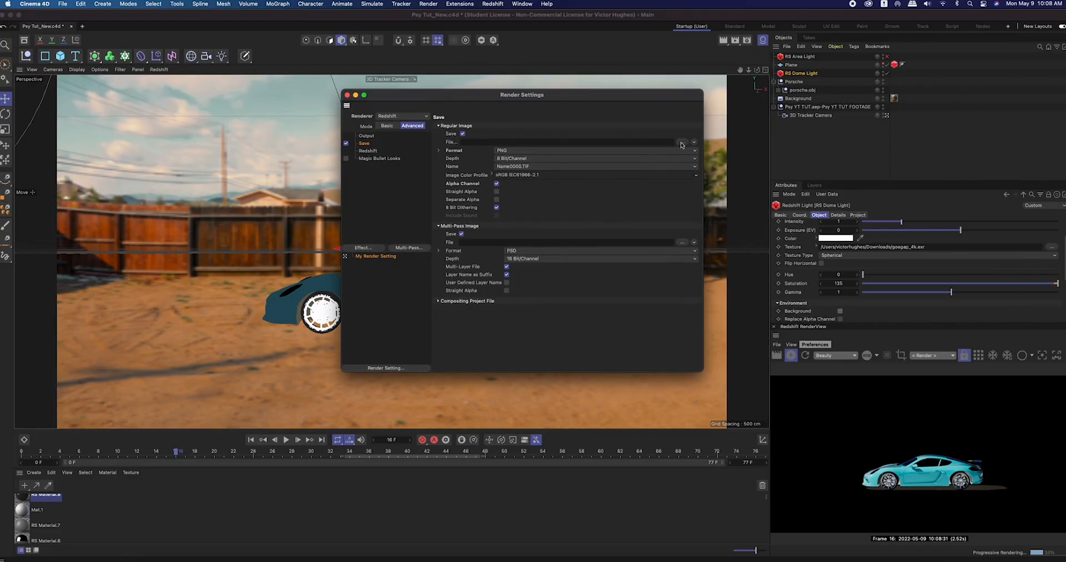
# Create a new output folder for rendered frames from the Save path browser
pyautogui.click(682, 142)
pyautogui.write('Psy YT TUT')
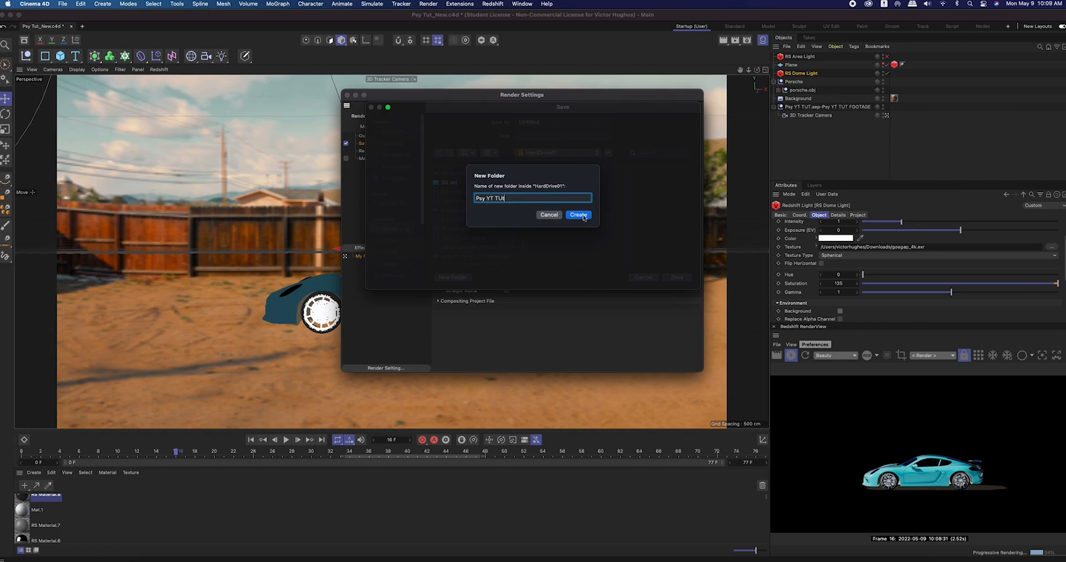
pyautogui.click(578, 215)
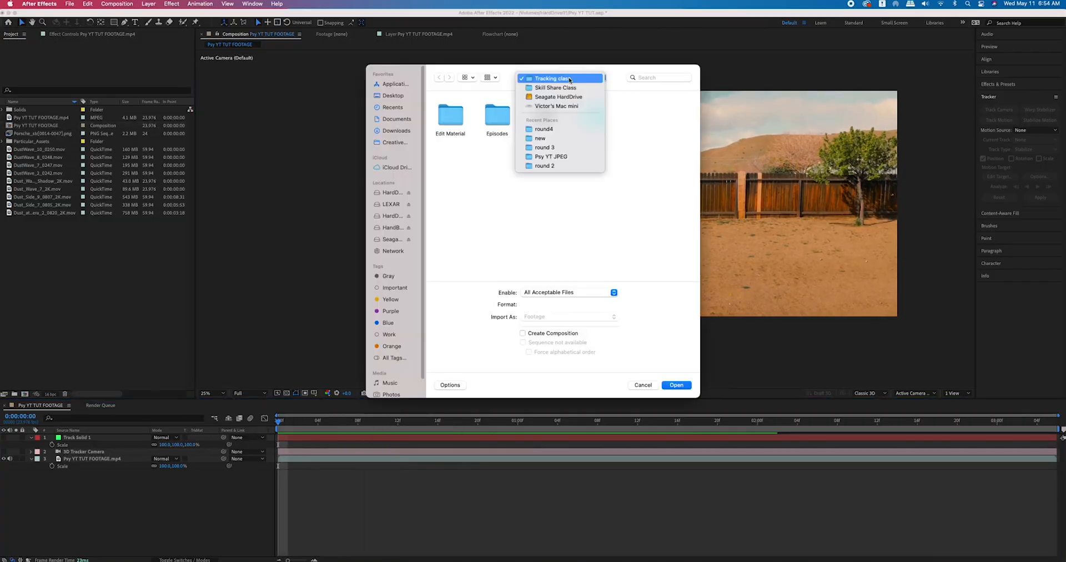
# Import the Porsche frames from round4 as a PNG sequence
pyautogui.click(544, 129)
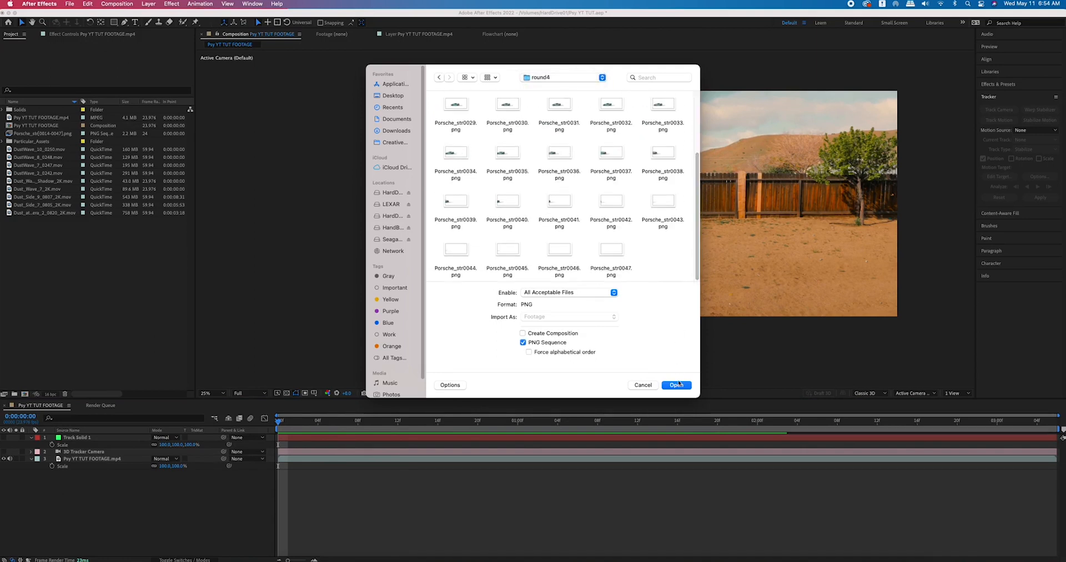
pyautogui.click(676, 384)
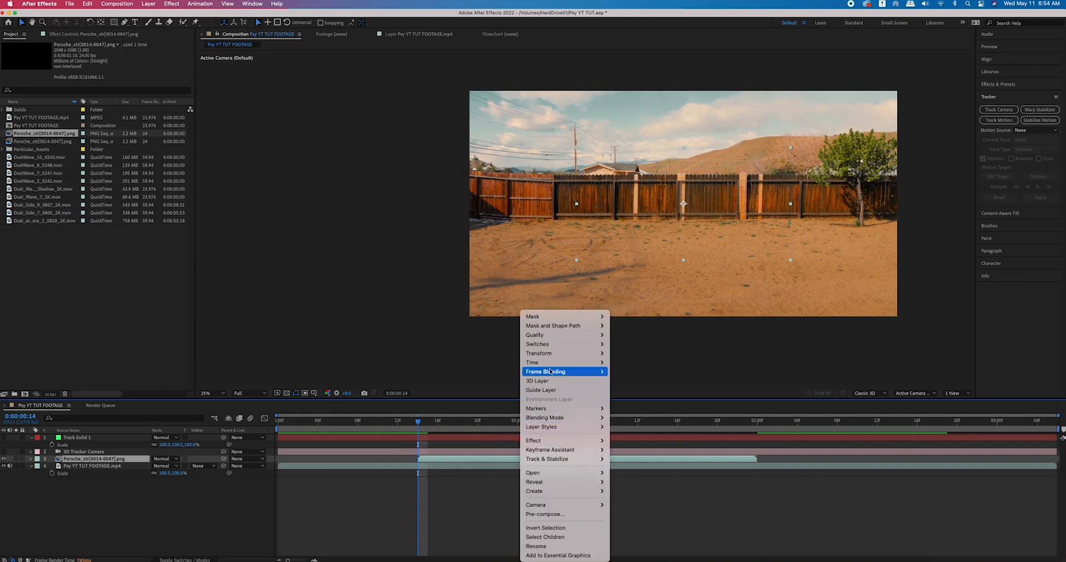
# Place the Porsche PNG sequence layer above the footage in the composition timeline
pyautogui.click(644, 477)
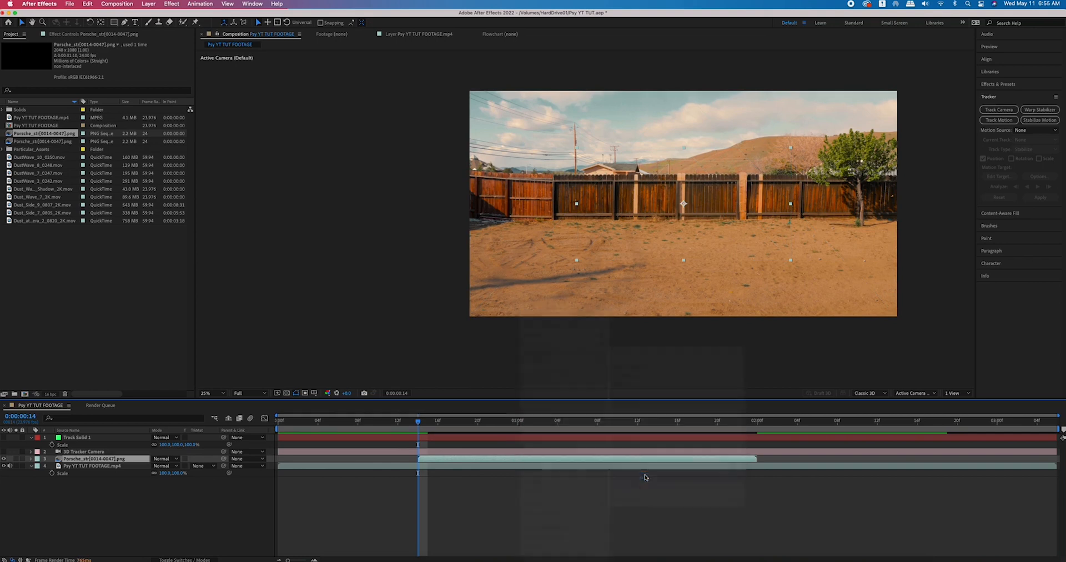
# Fit the Porsche render layer to the comp over the backyard footage and begin editing its Scale value
pyautogui.click(568, 420)
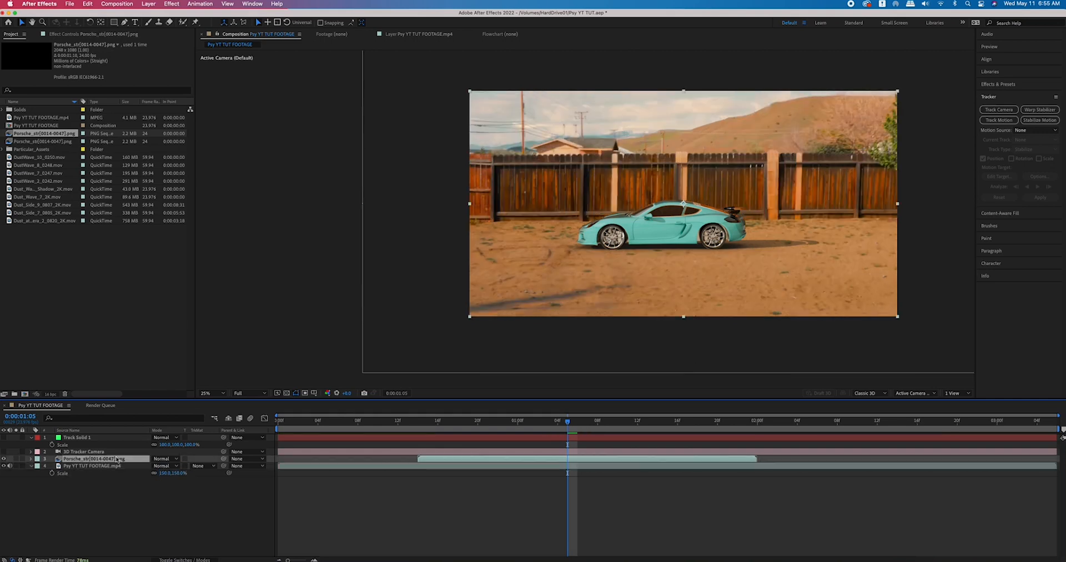
pyautogui.doubleClick(167, 465)
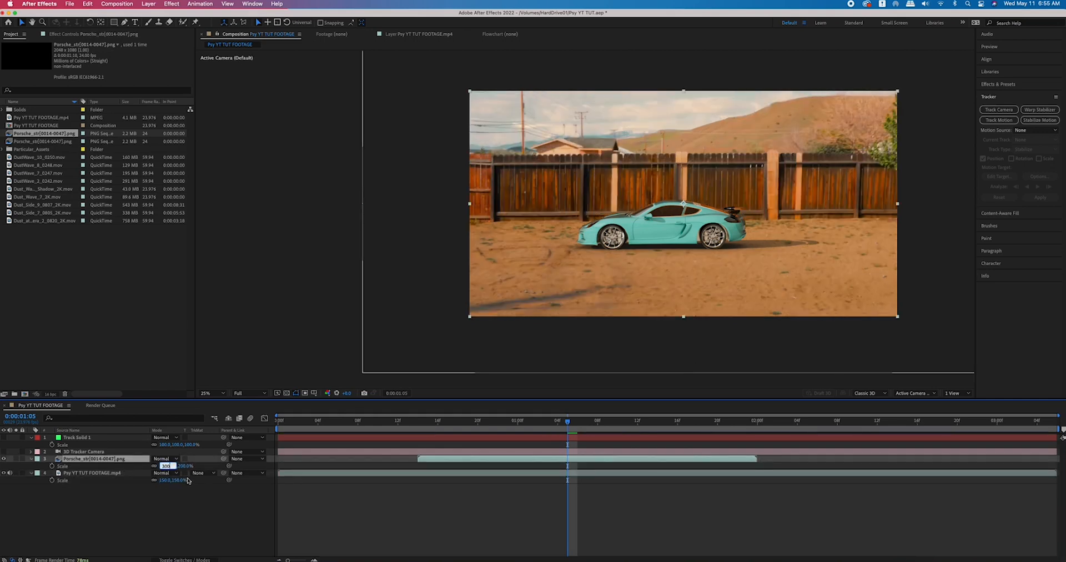